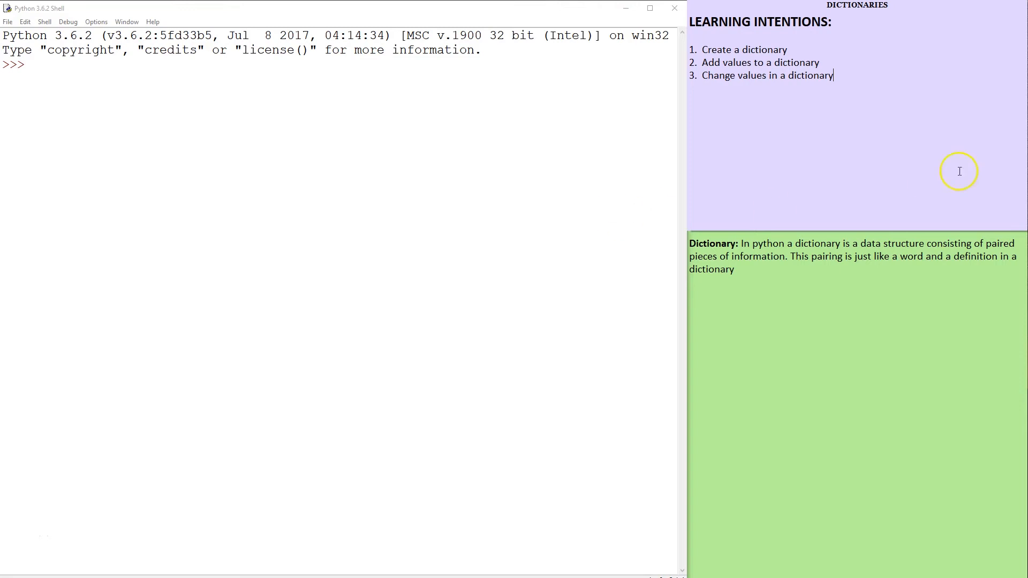
mouse_move(886, 14)
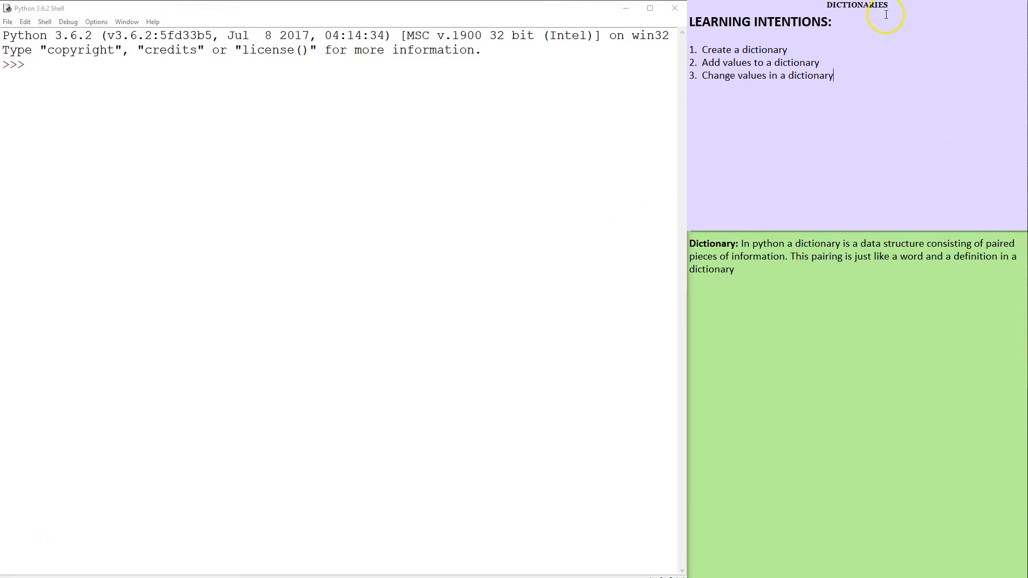
mouse_move(886, 86)
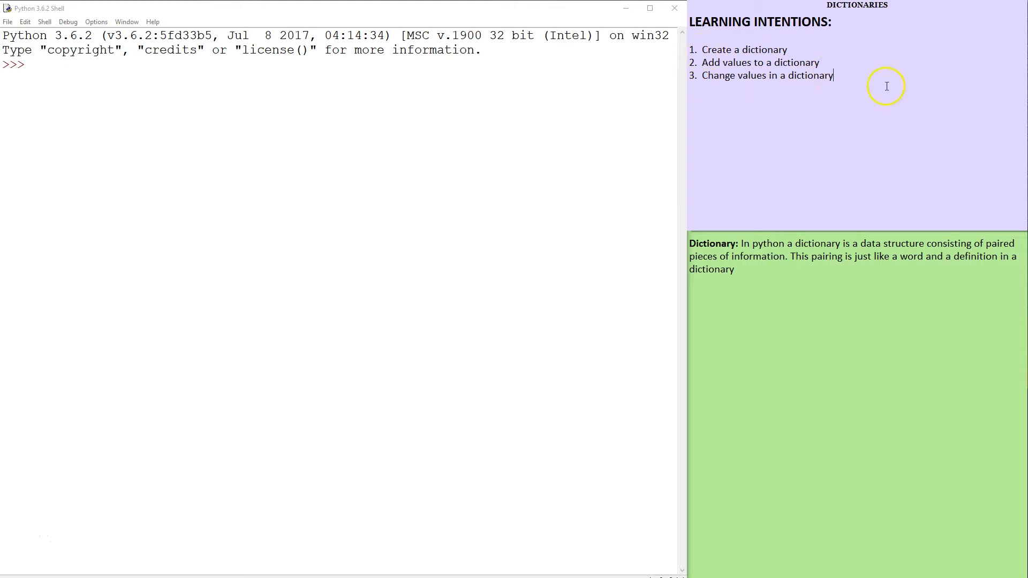
mouse_move(794, 89)
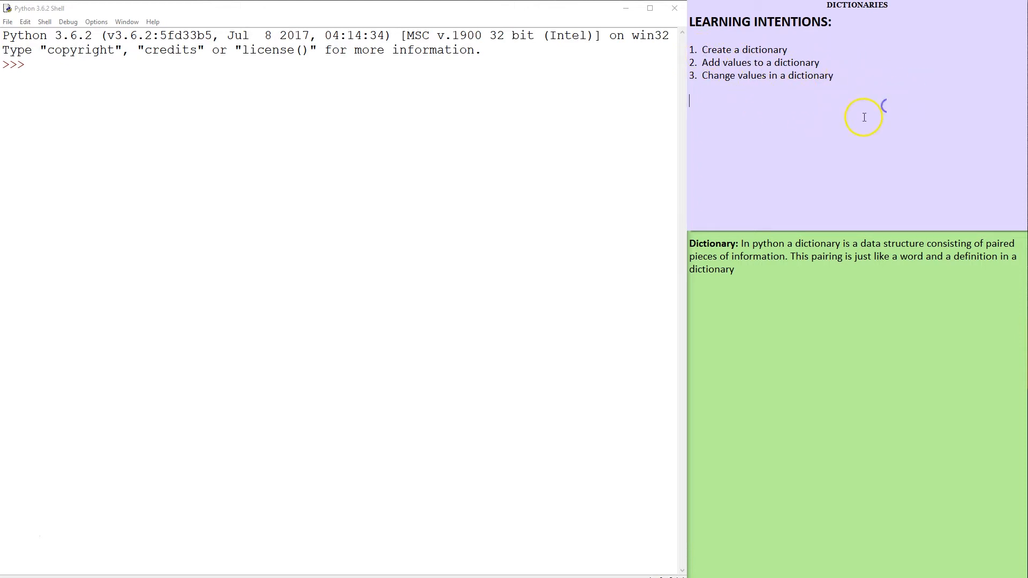
mouse_move(801, 279)
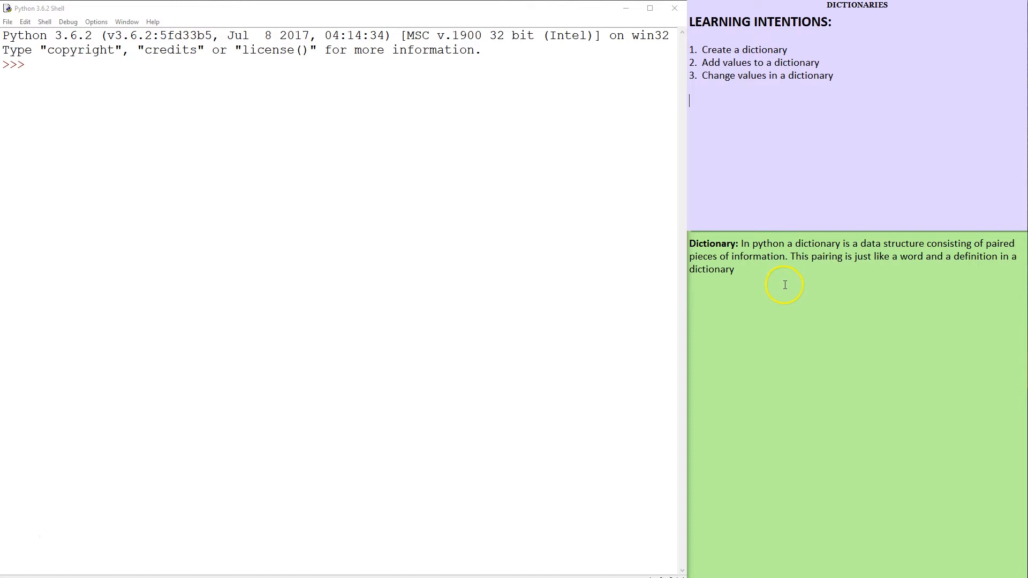
mouse_move(779, 270)
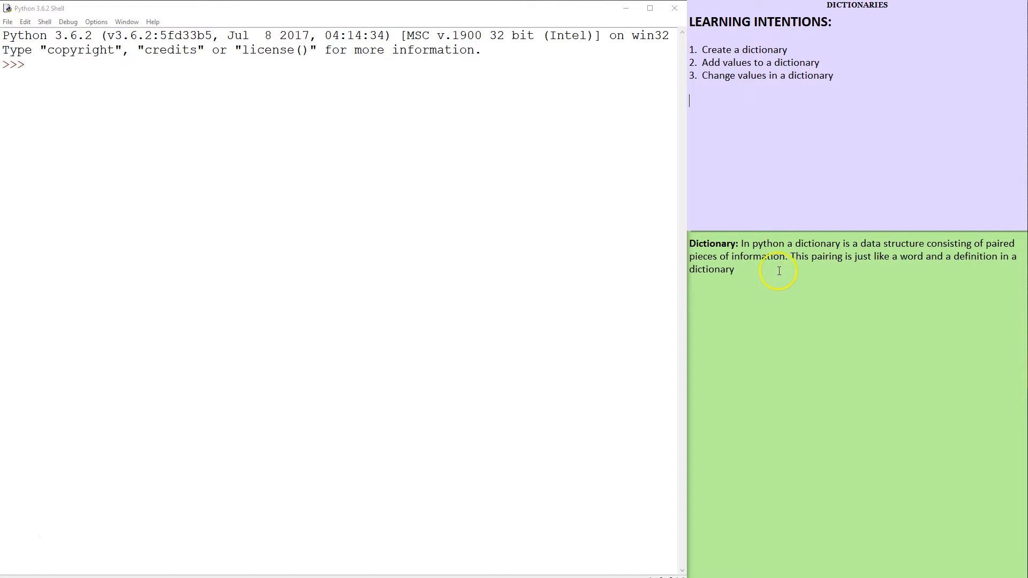
mouse_move(793, 276)
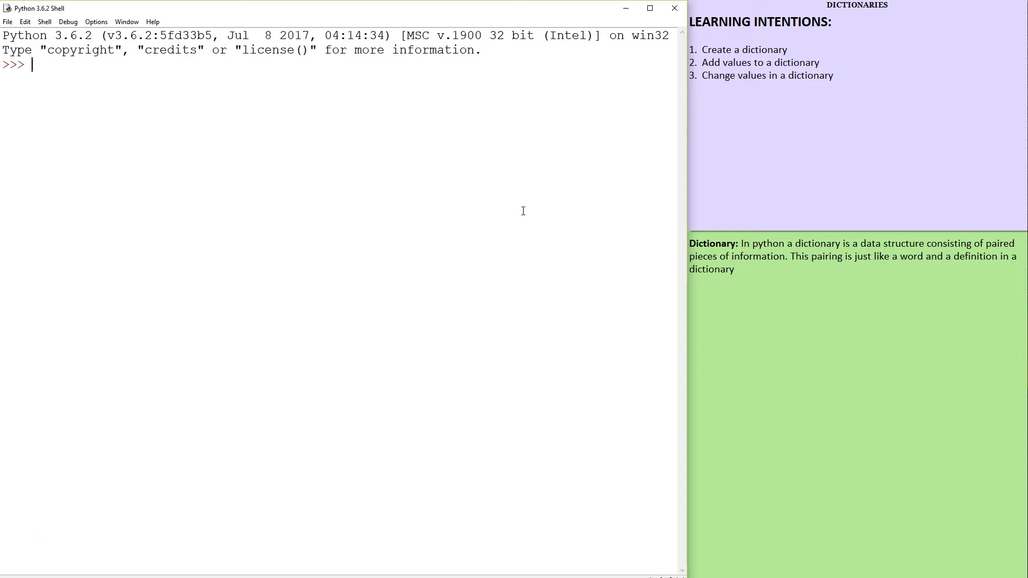
Create an empty dictionary with d = {} and confirm type(d) is dict
text(d)
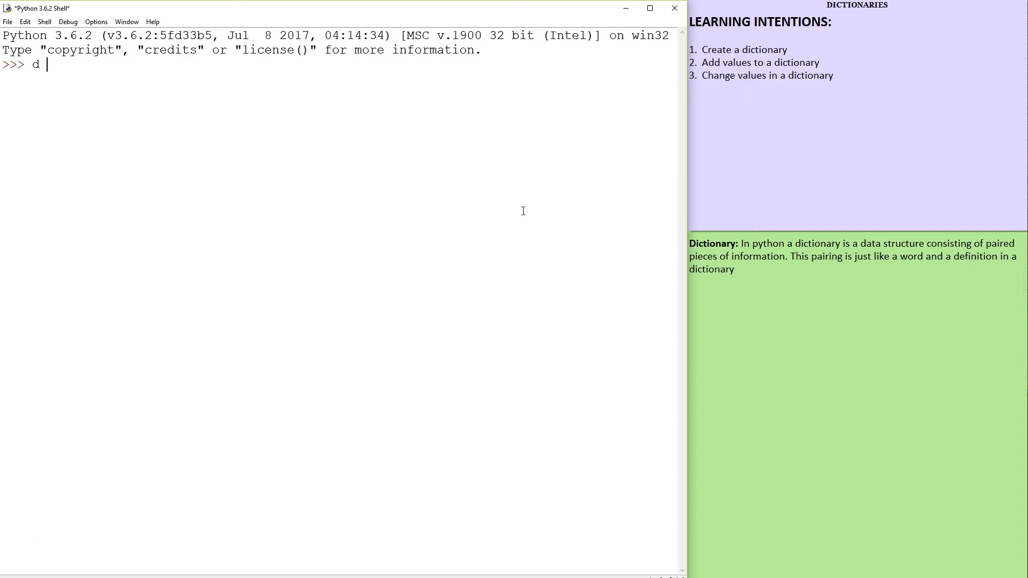
text(= {})
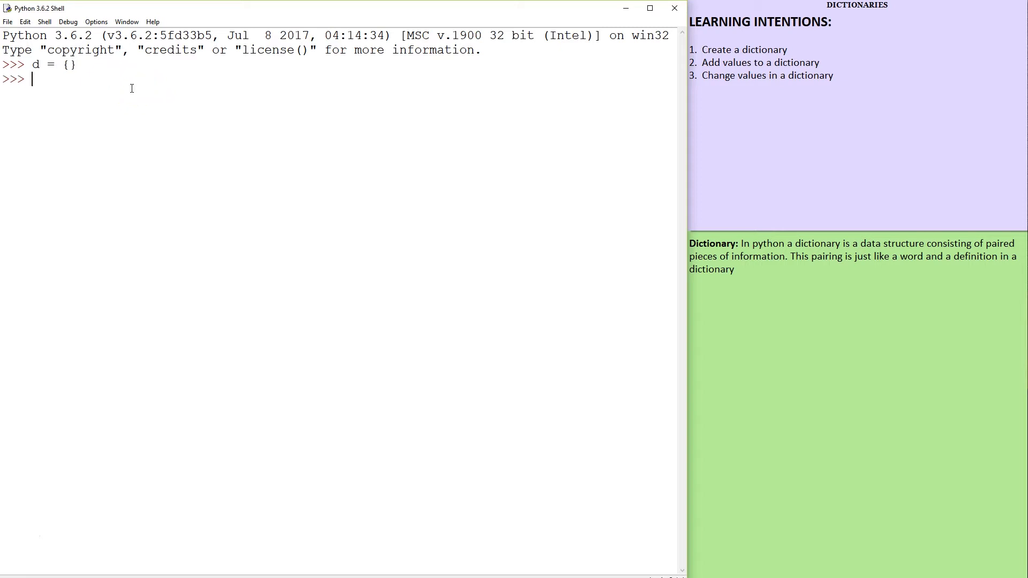
text(type(d))
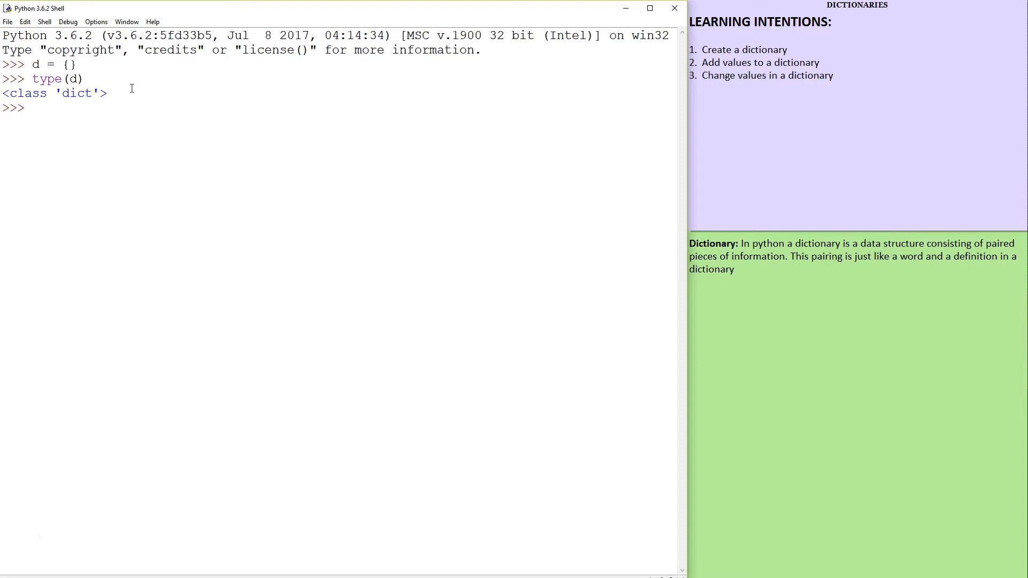
Begin typing a key assignment d[] = on dictionary d
text(d)
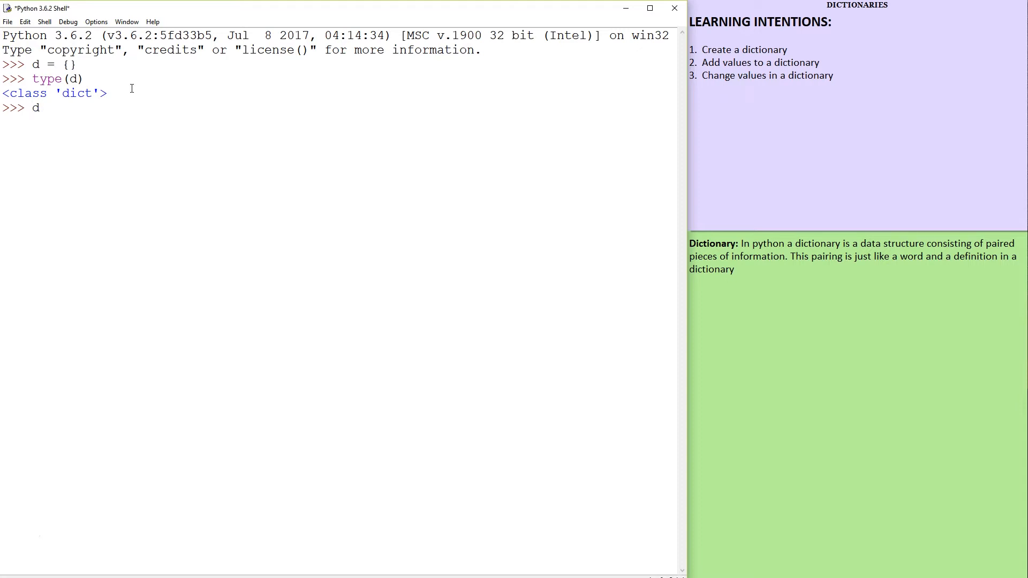
text([])
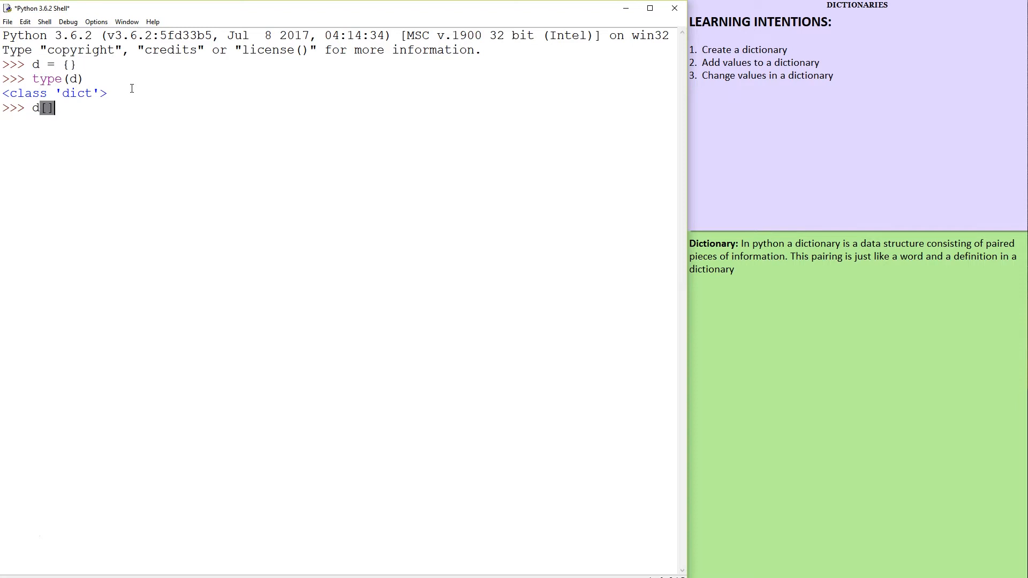
text(=)
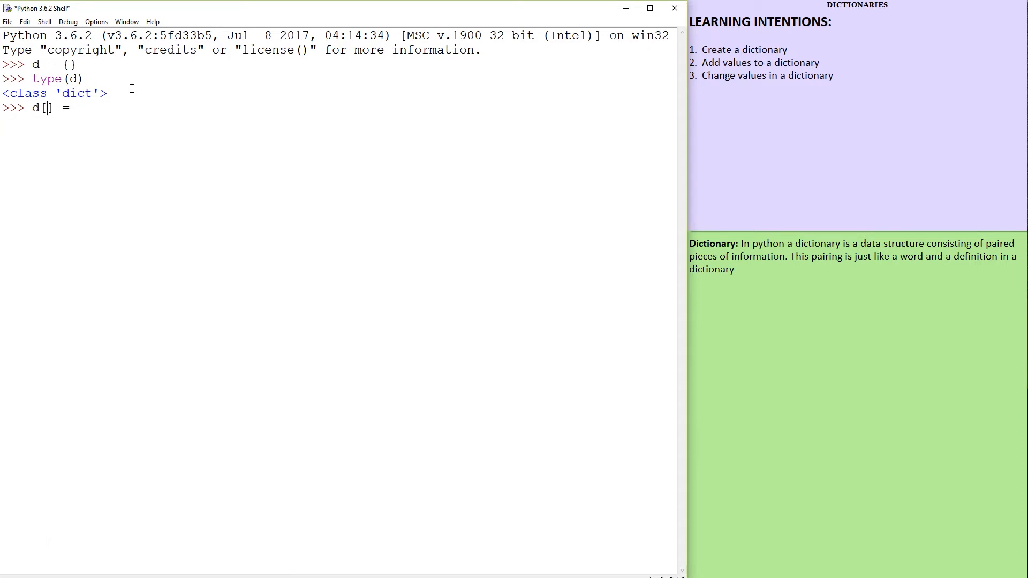
Complete d['banana'] = 'tasty fruit' and display d
text('bana)
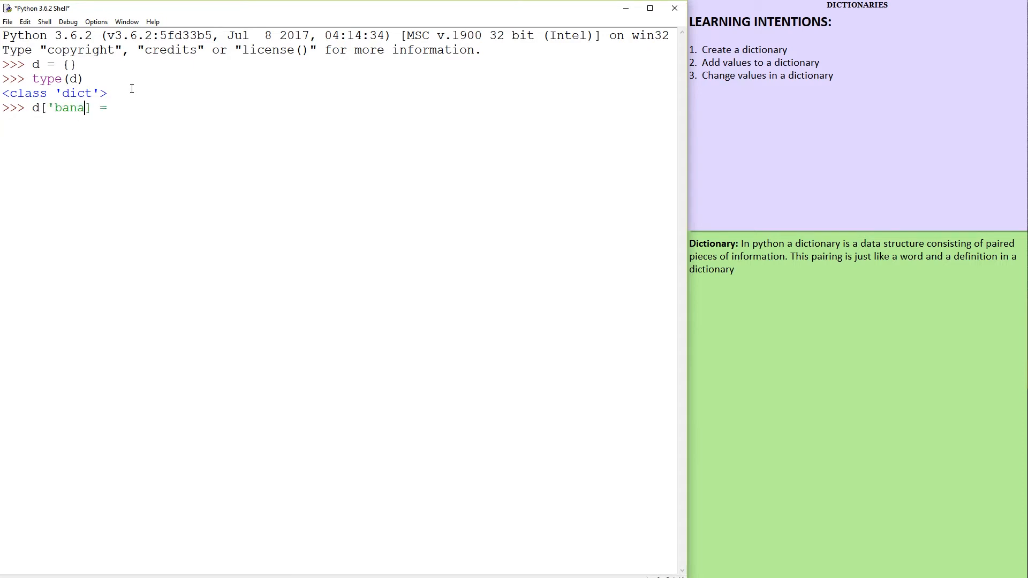
text(na')
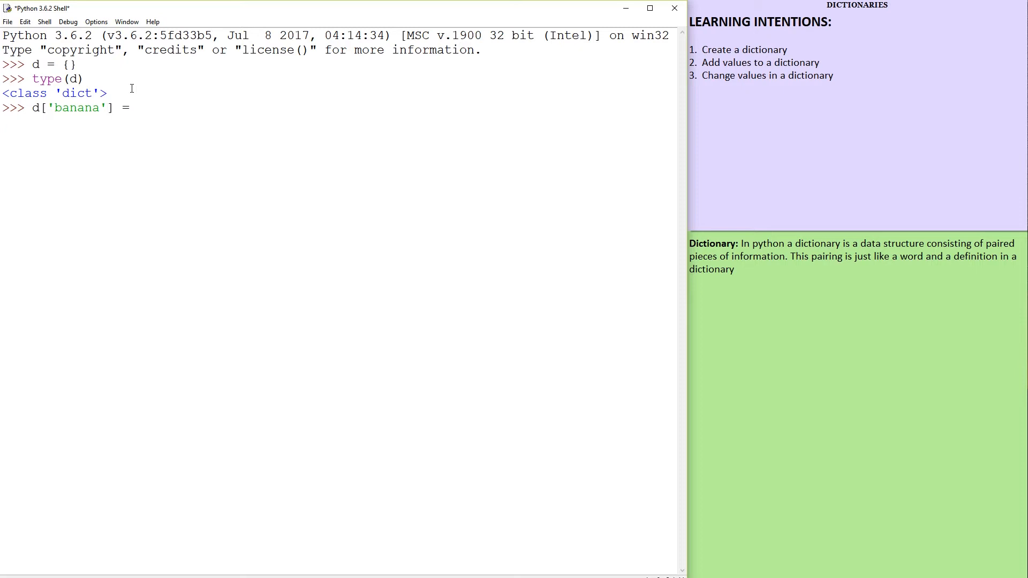
text(')
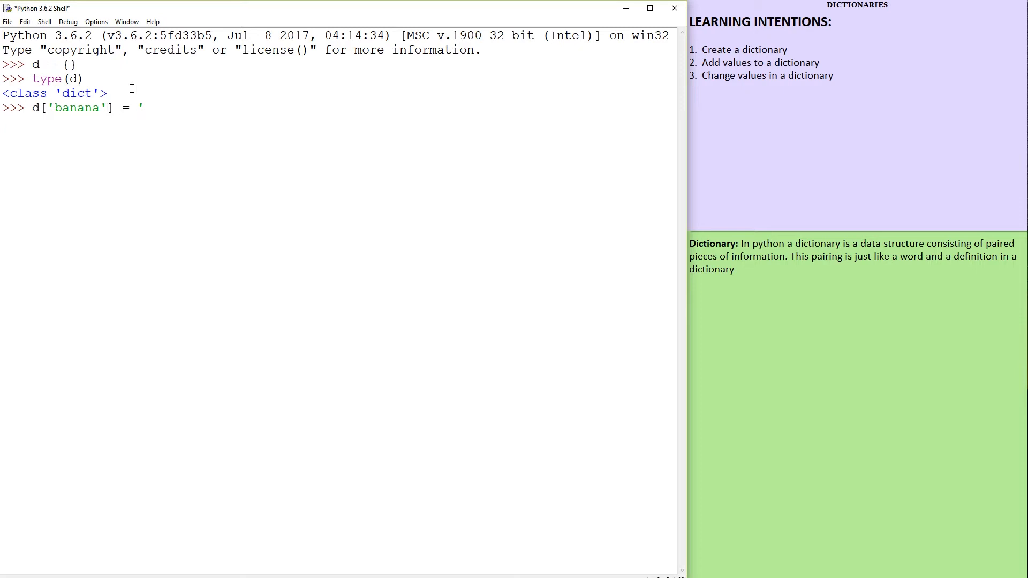
text(tasty fr)
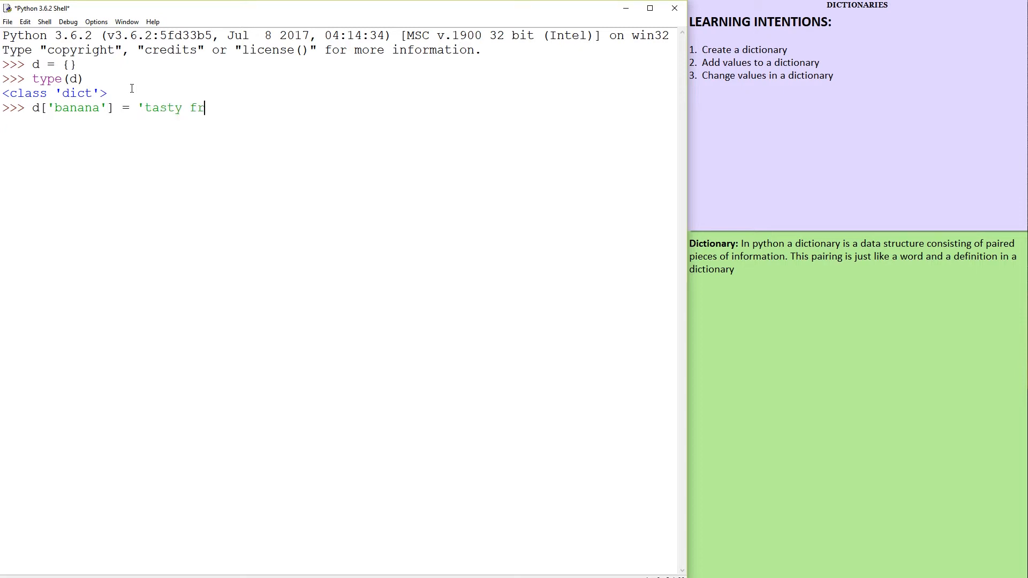
text(uit')
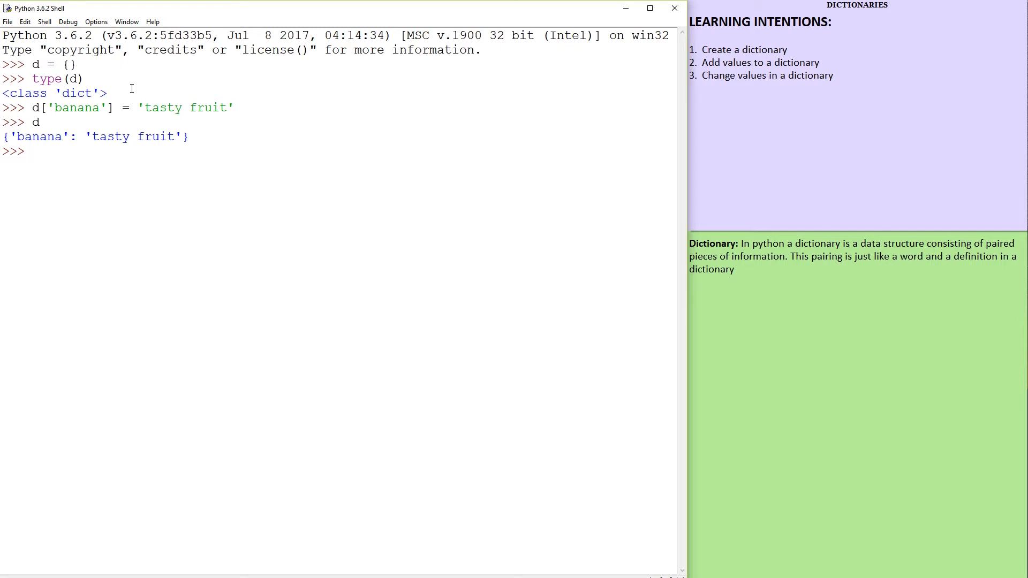
Add the entry d[4] = 'four' to dictionary d
text(d[)
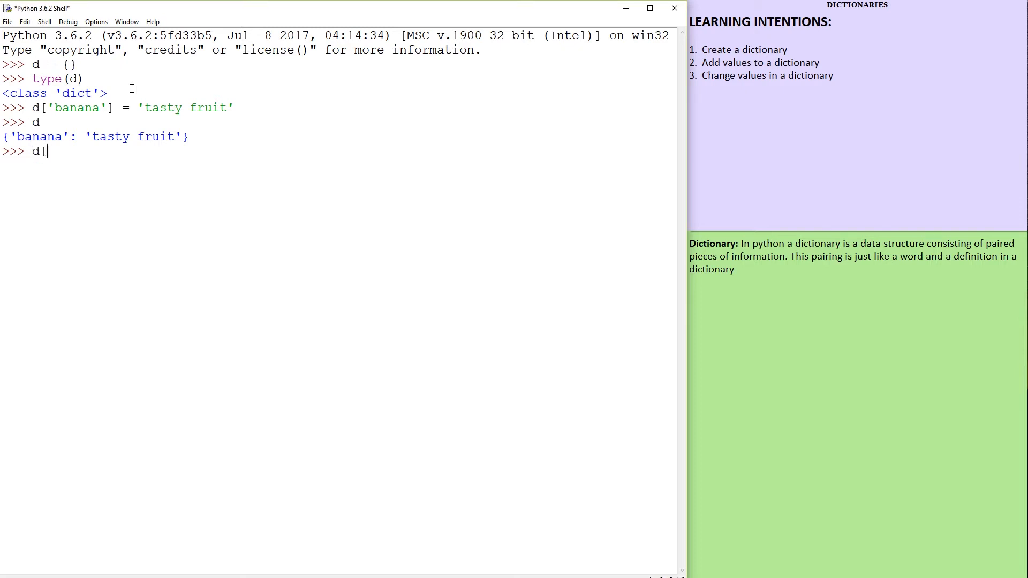
text(4])
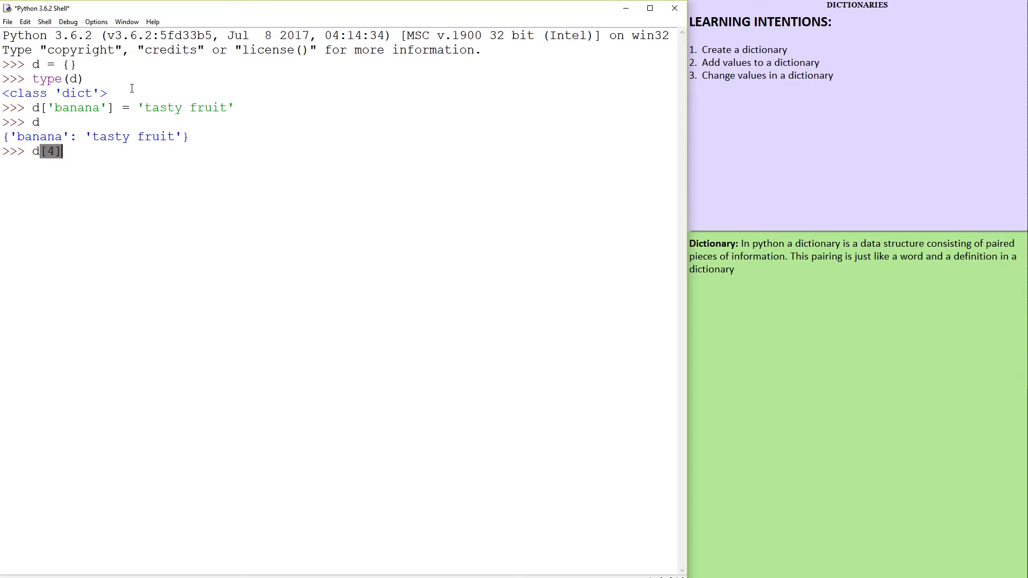
text(=)
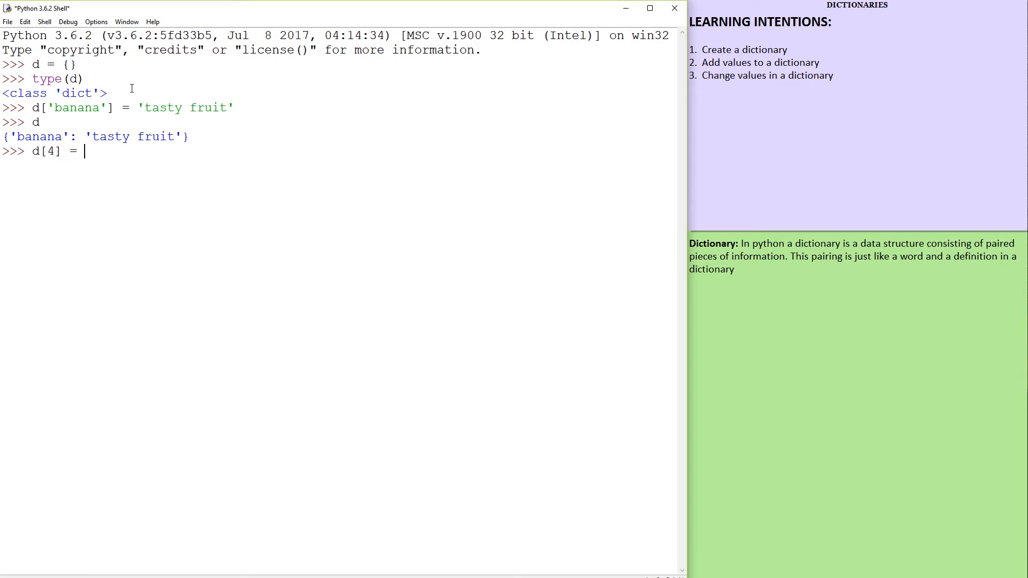
text('four)
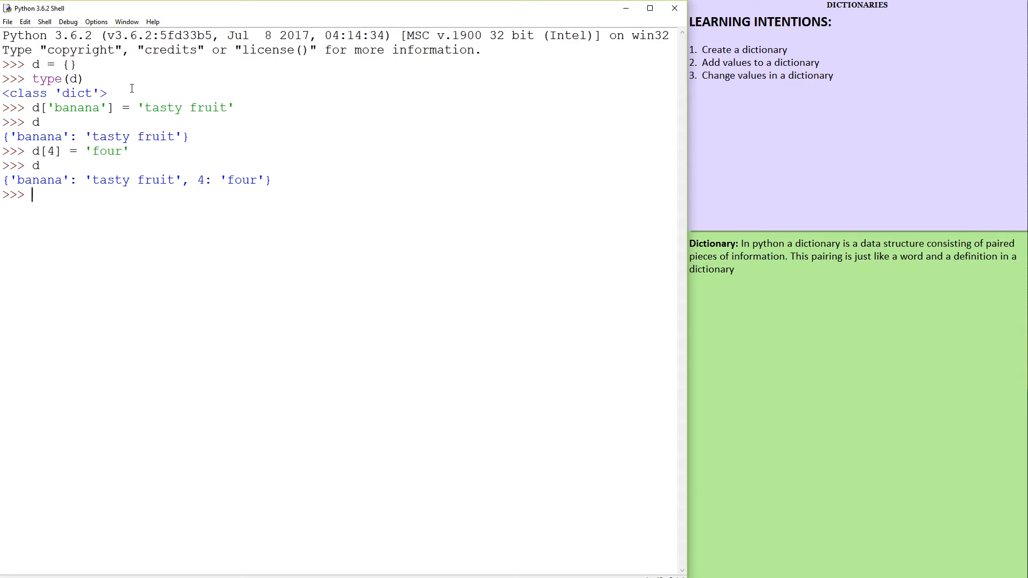
Add d[5] = 1000 and display the updated dictionary
text(d)
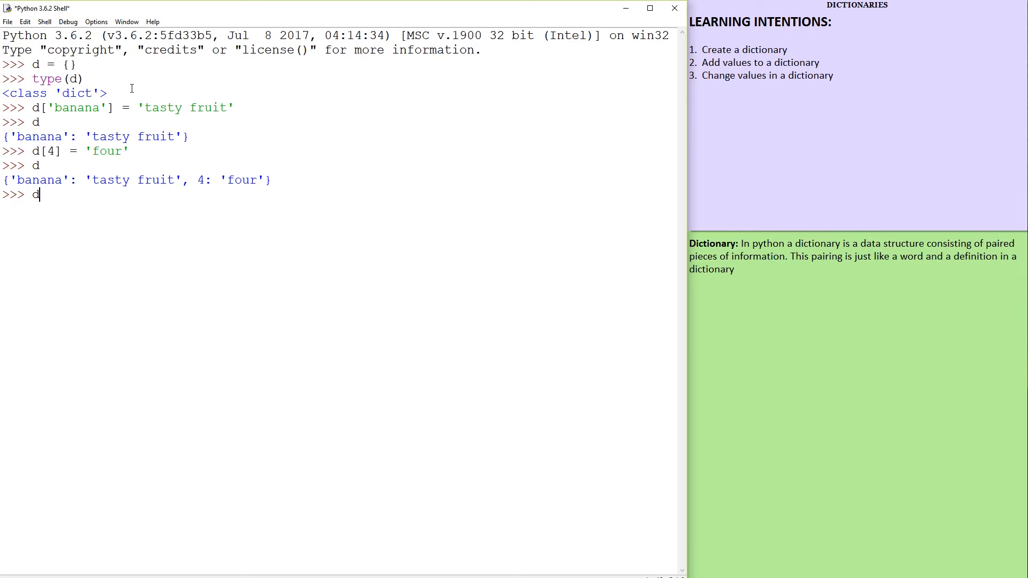
text([)
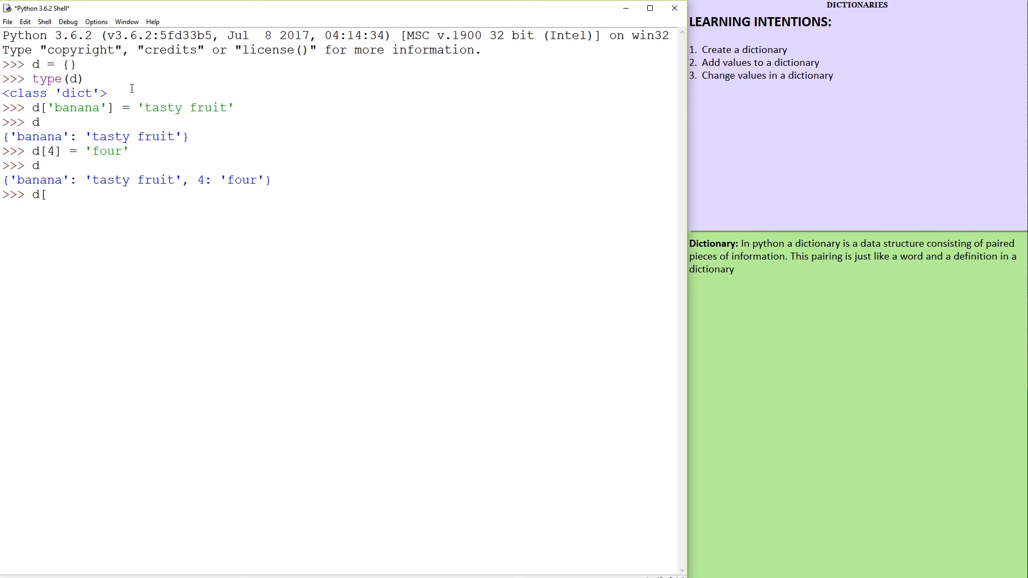
text(5])
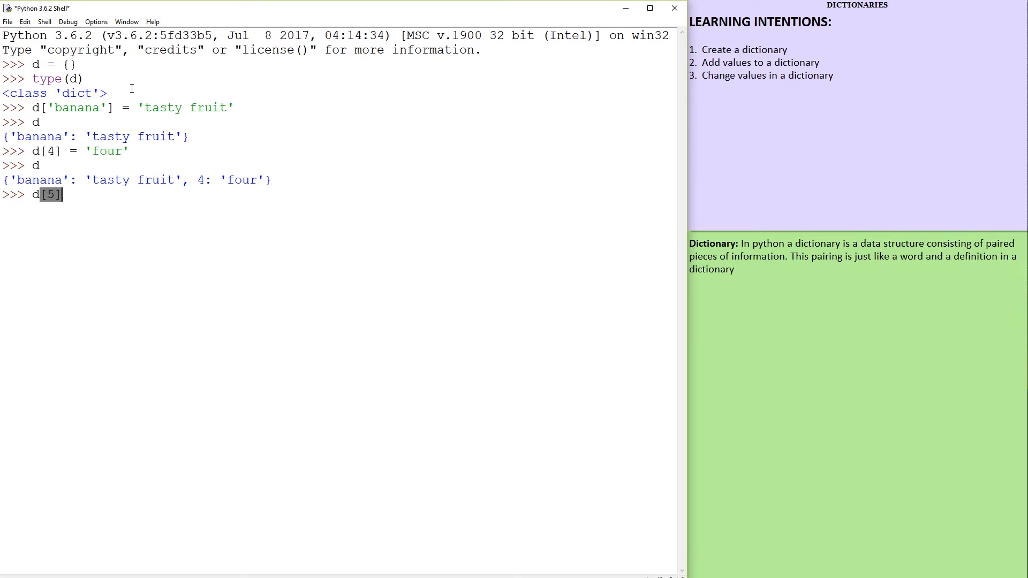
text(= 1000)
text(d)
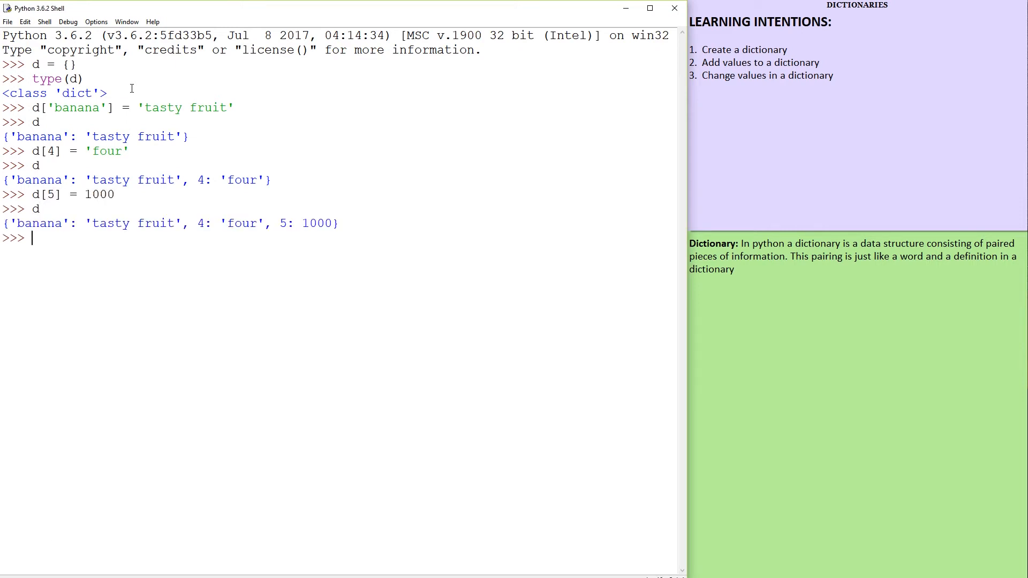
mouse_move(19, 241)
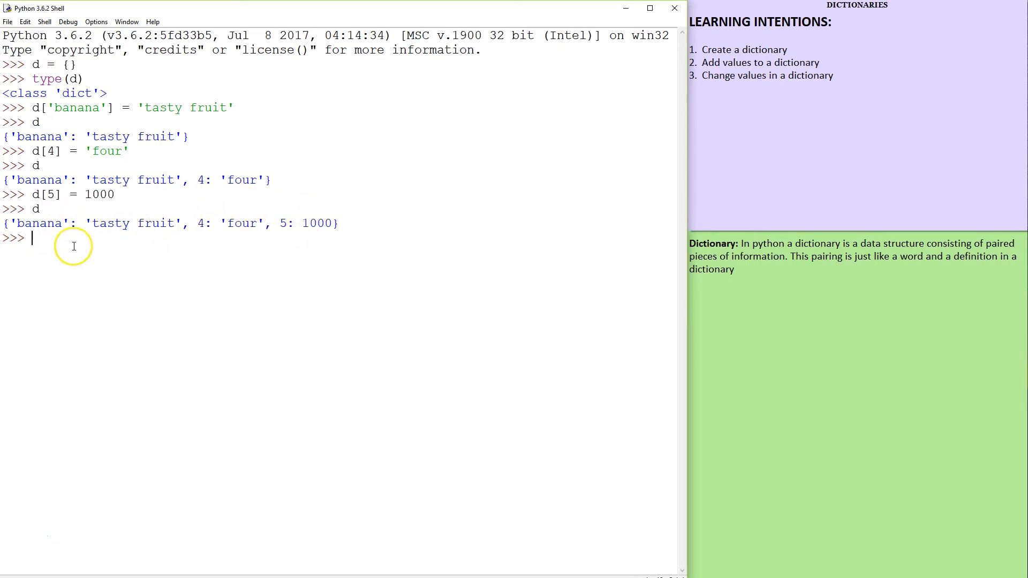
Reassign d['banana'] to 'yellow and yummy' and display d
text(d)
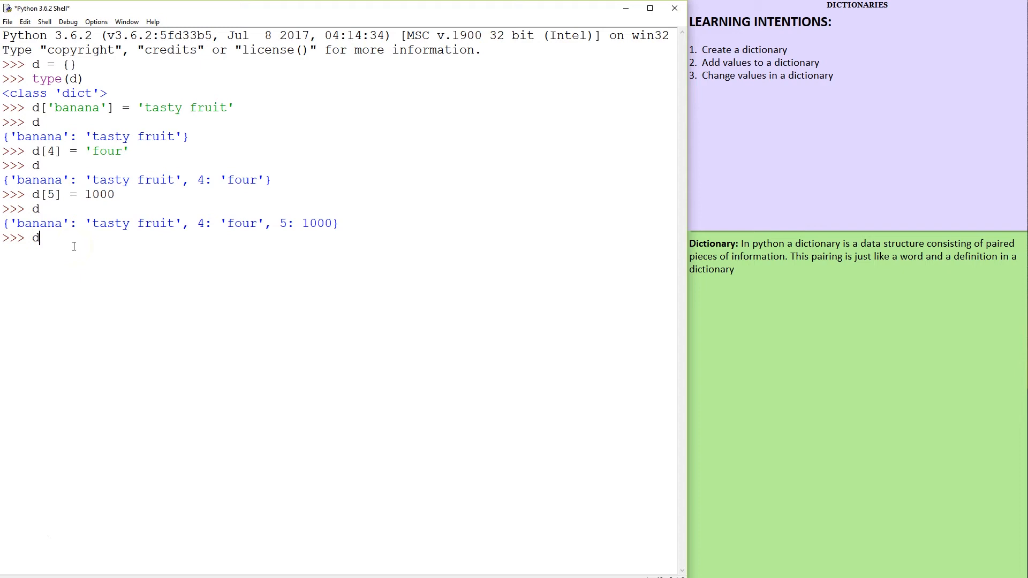
text([')
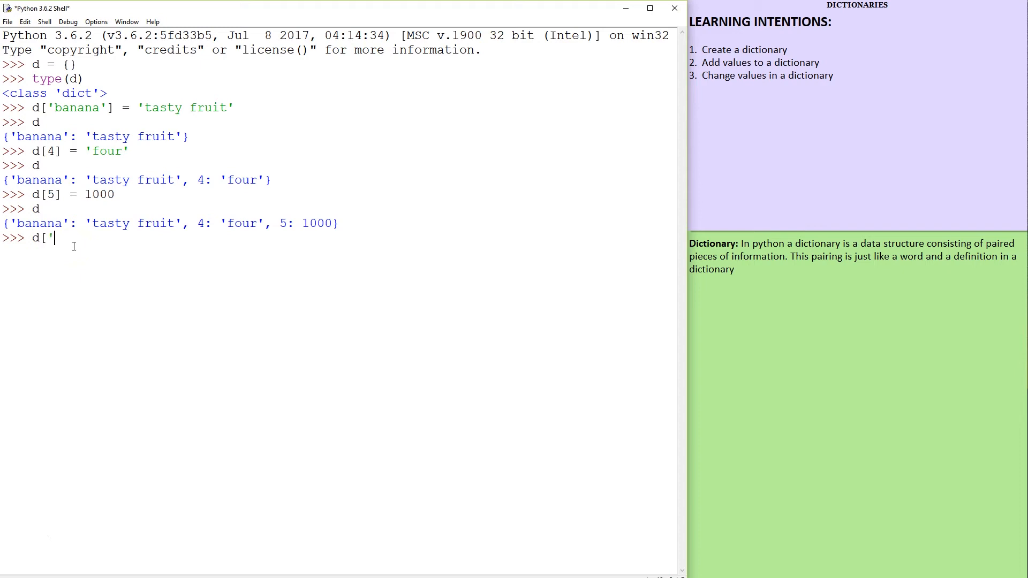
text(banana')
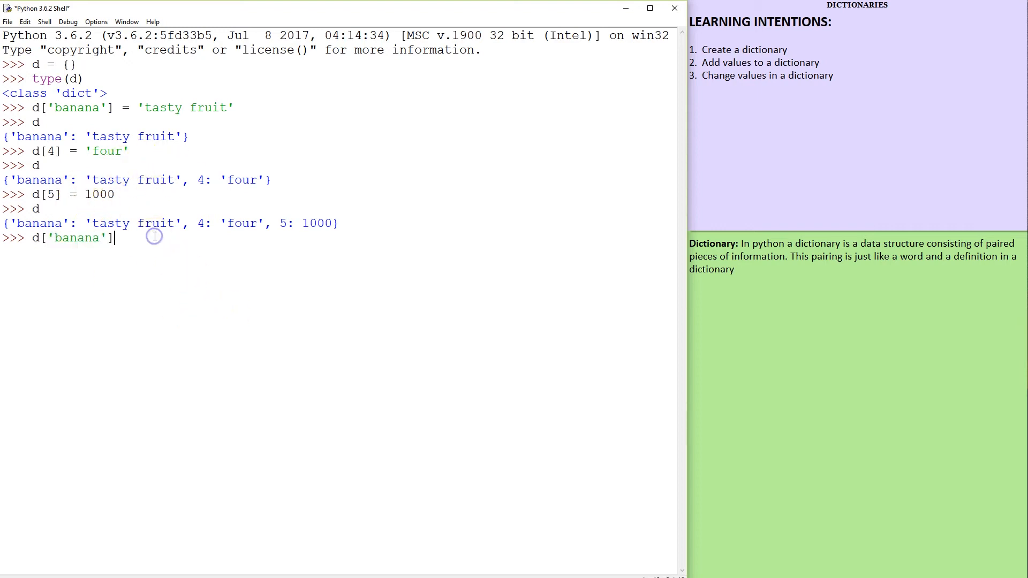
text(= ')
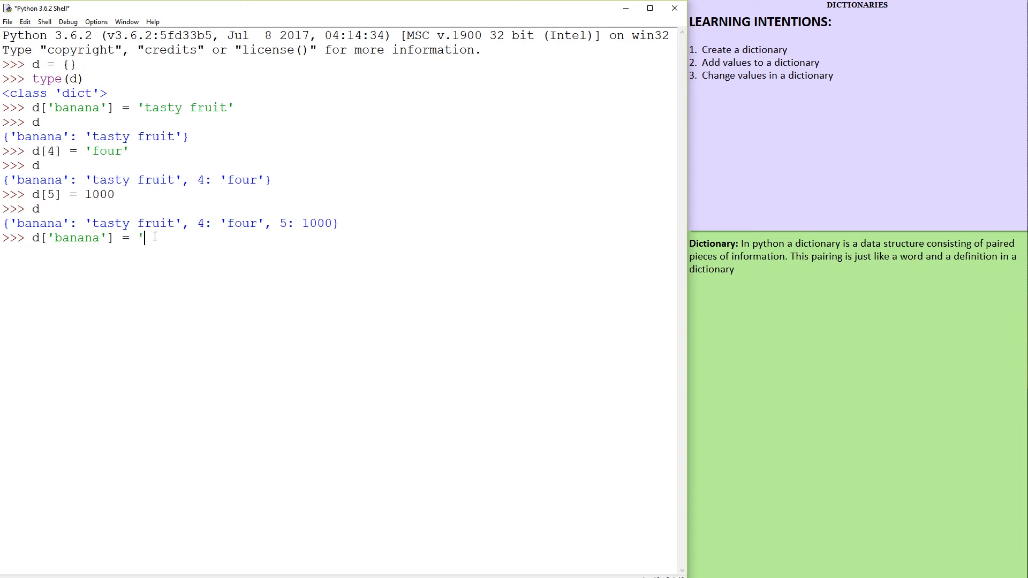
text(yellow an)
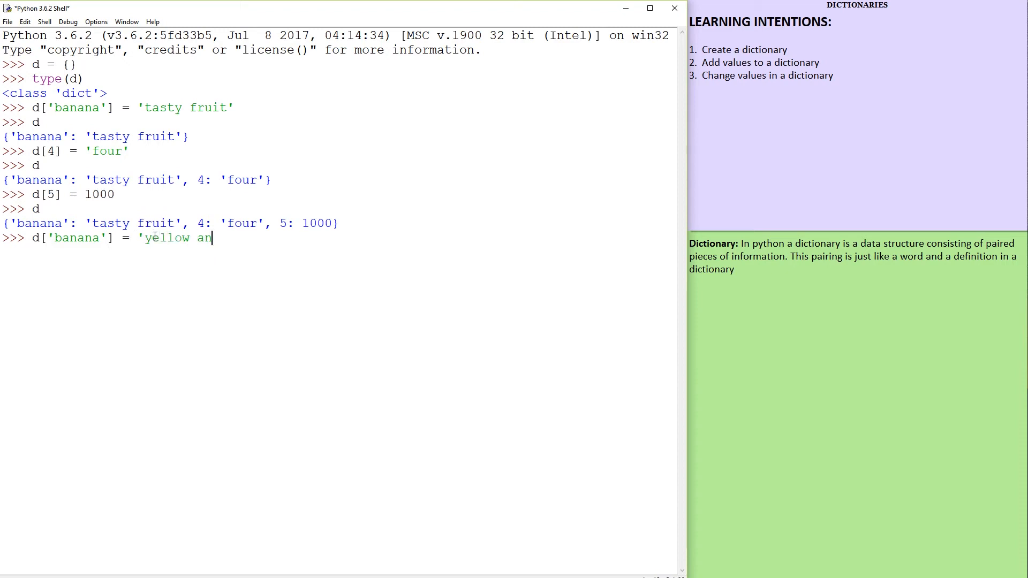
text(d yummy)
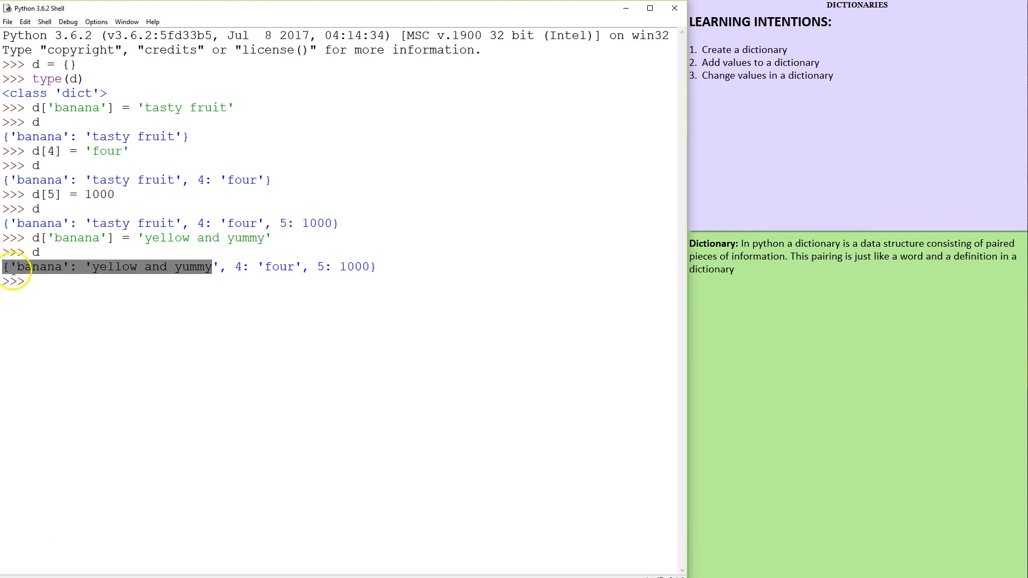
click(50, 281)
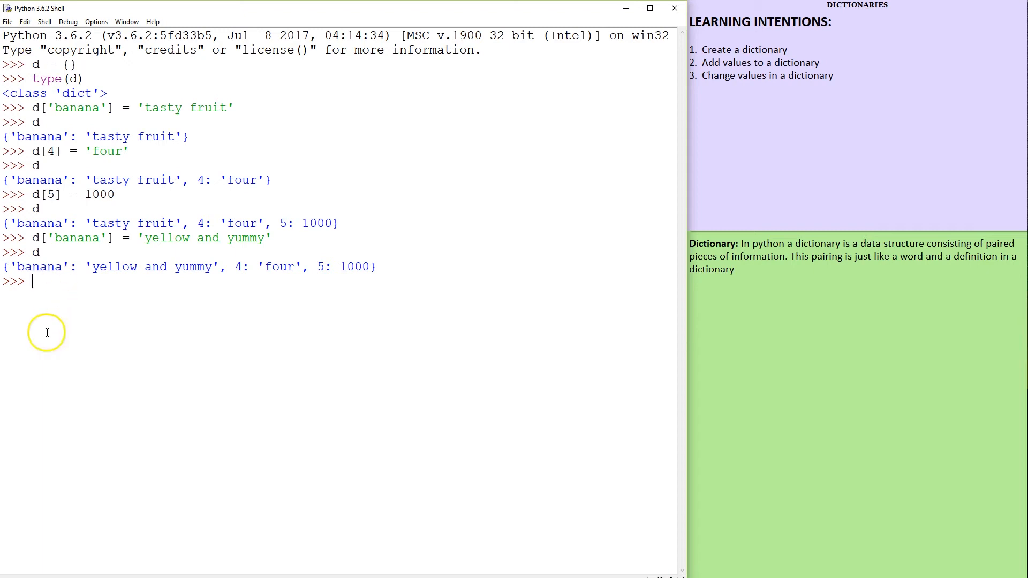
mouse_move(89, 305)
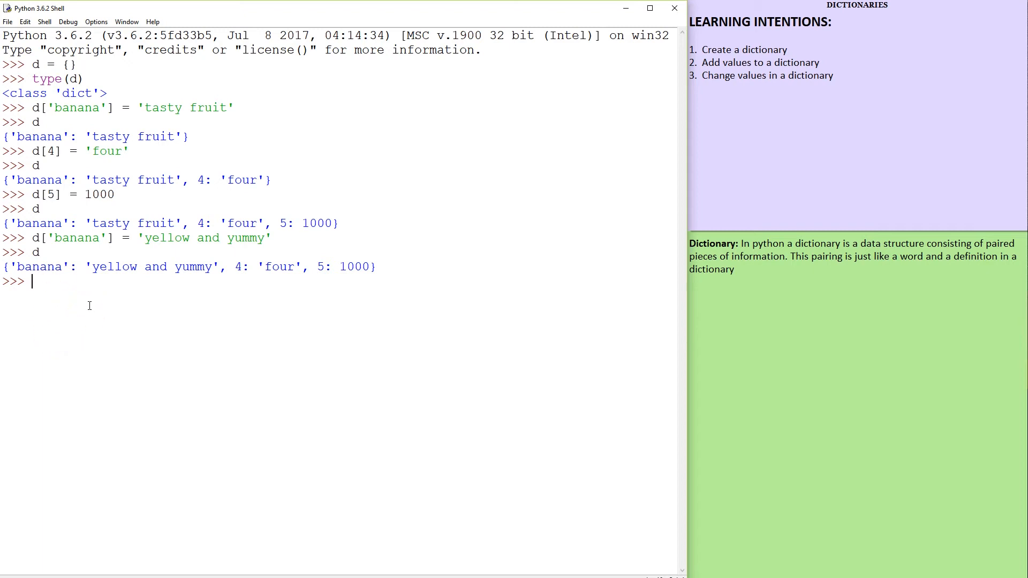
Create an empty dictionary Jane = {}, fixing a stray lowercase j
text(j)
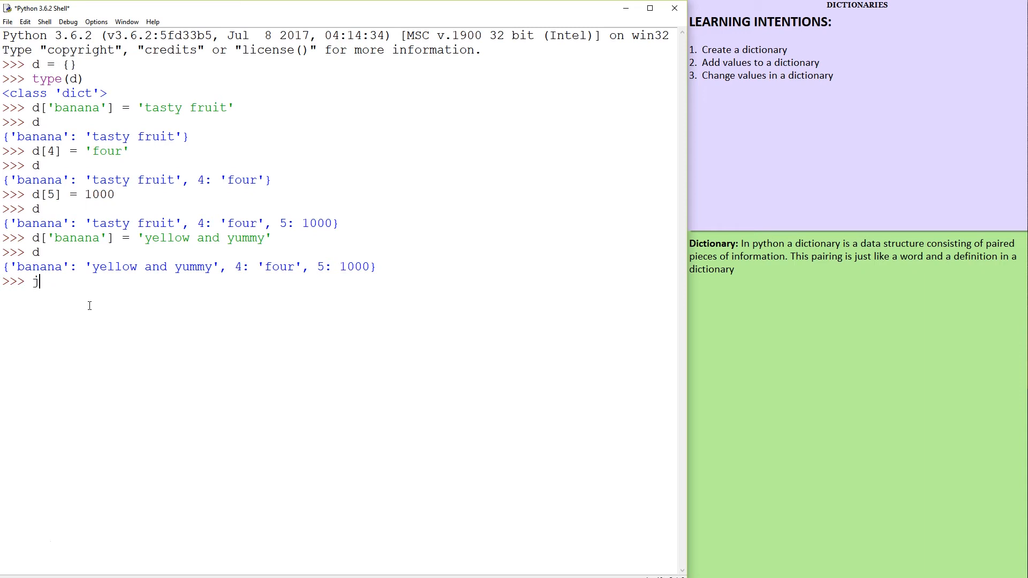
key(Backspace)
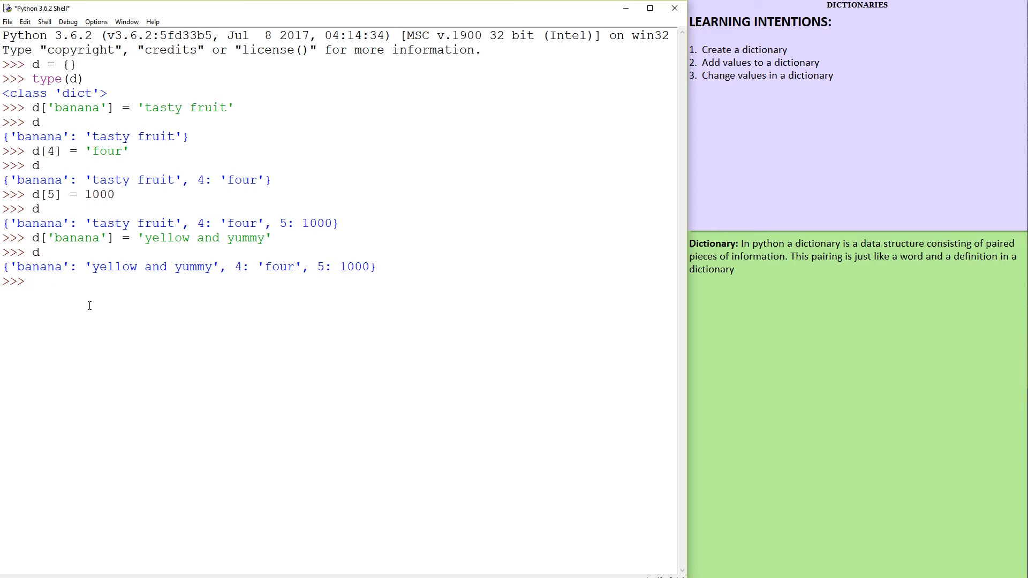
text(Jane)
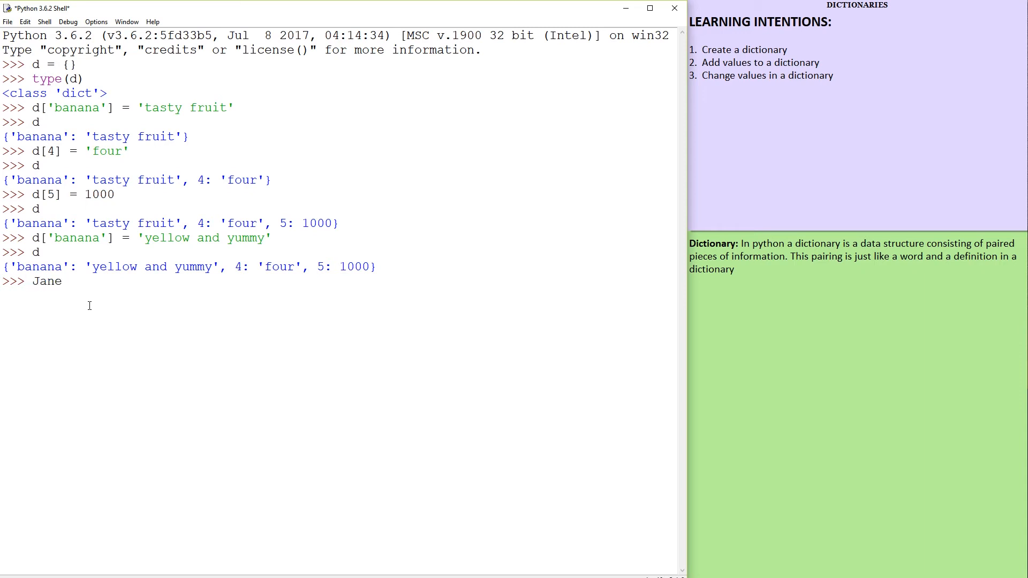
text(=)
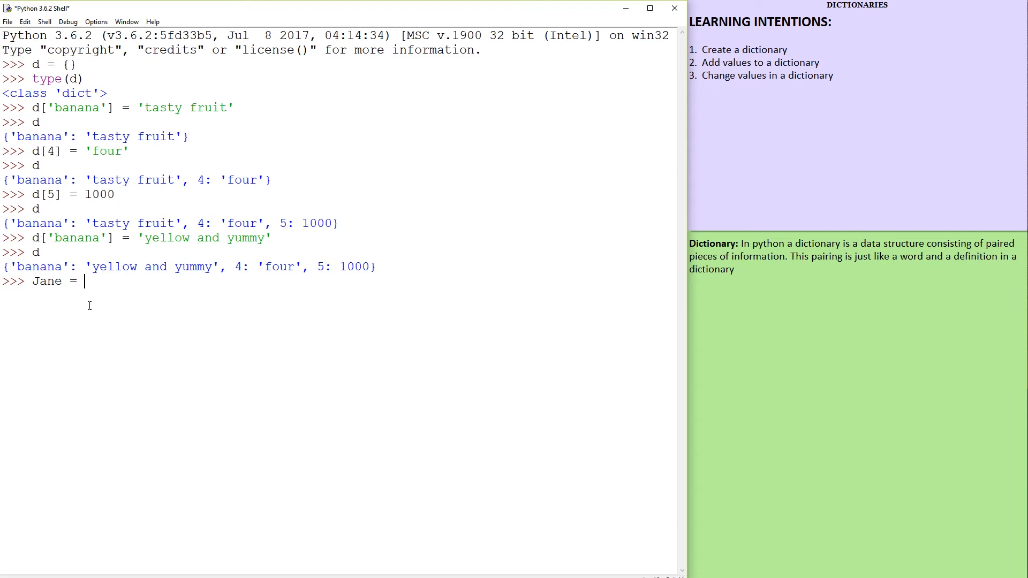
text({})
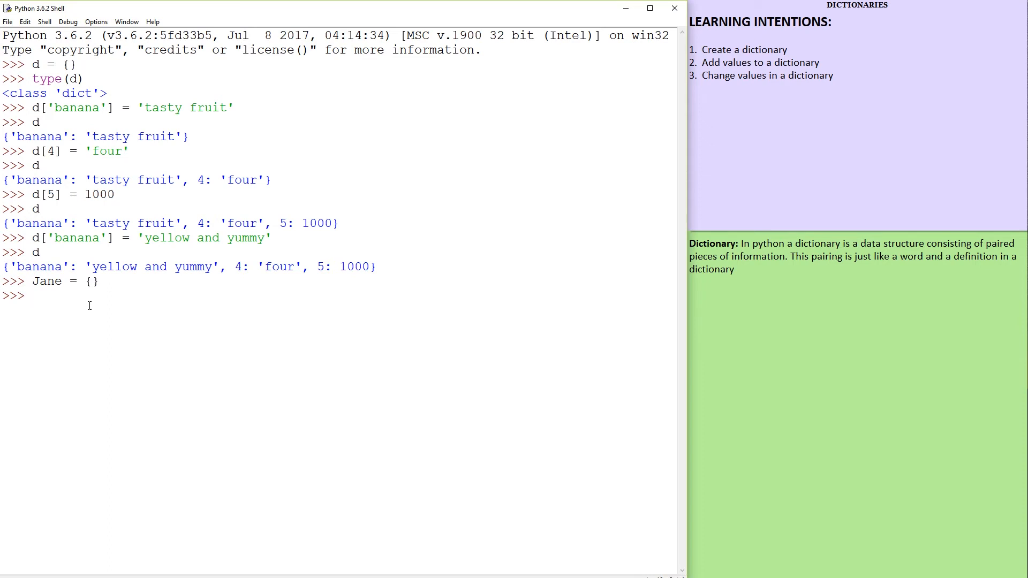
Set Jane['Age'] to 29
text(Jane)
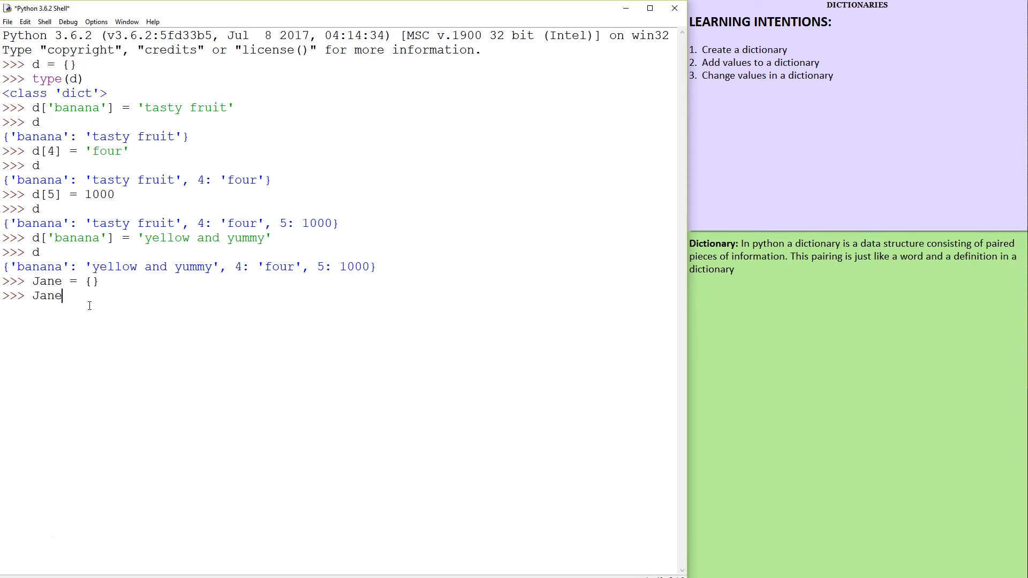
text([')
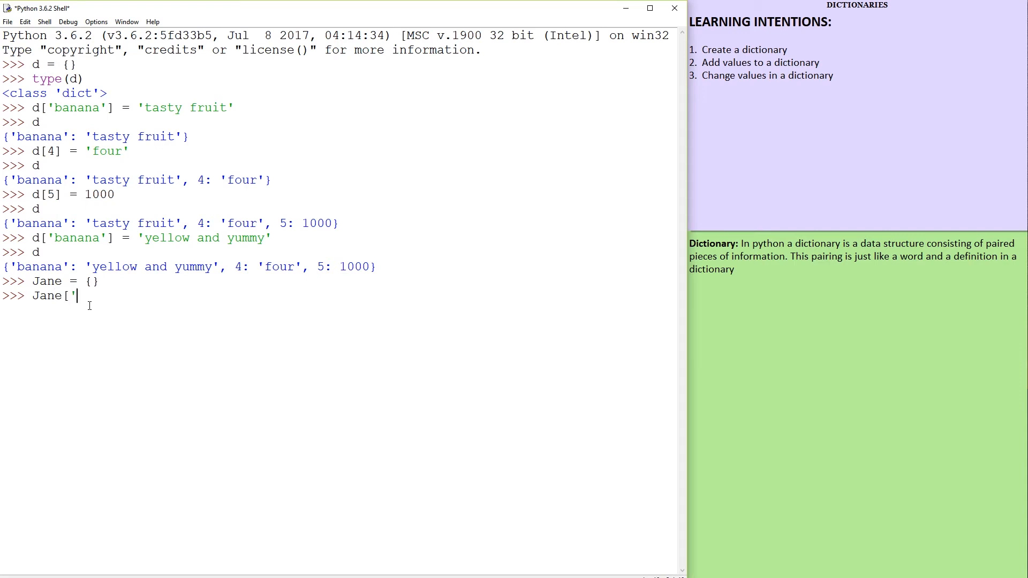
text(Age')
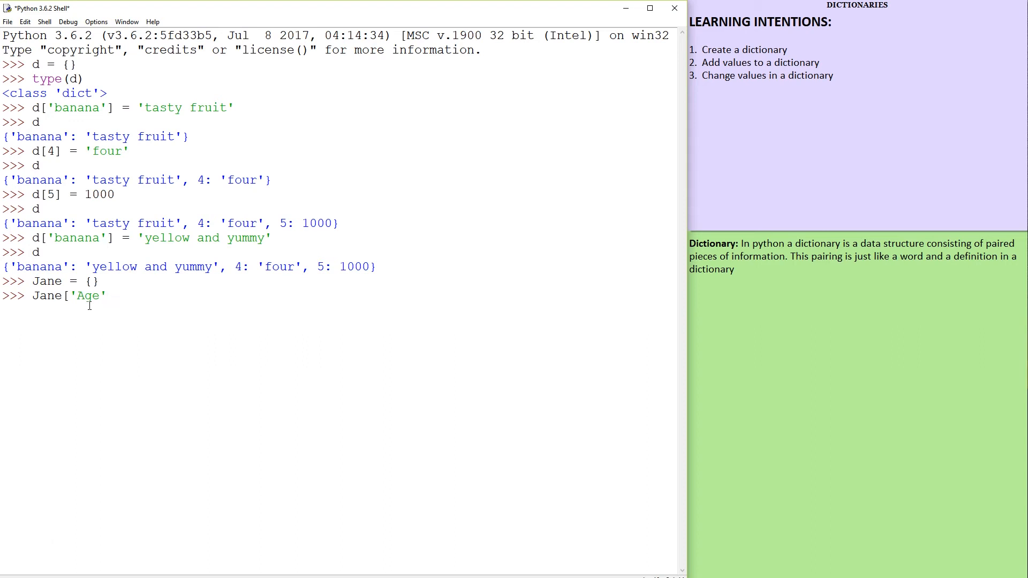
text(] =)
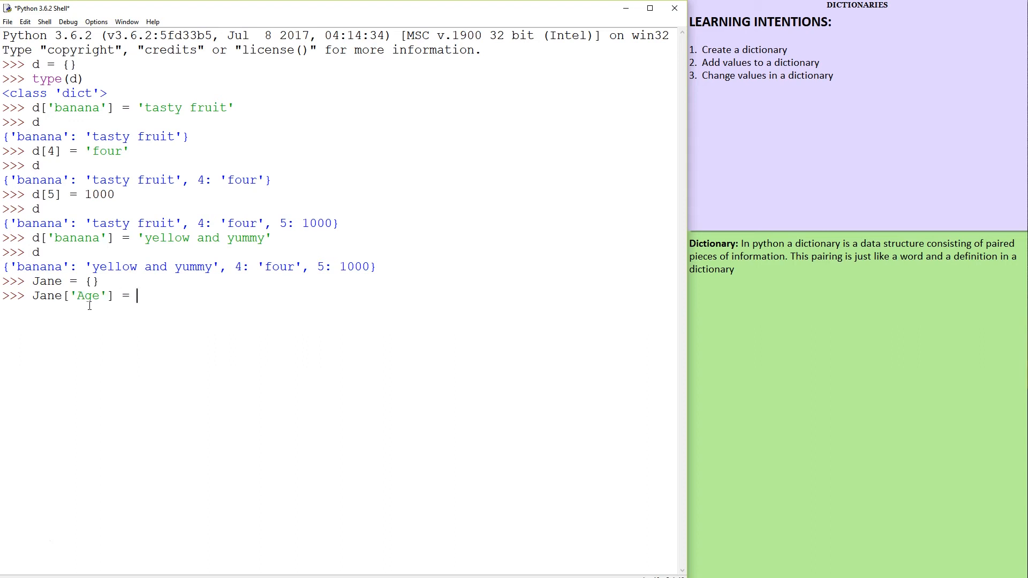
text(29)
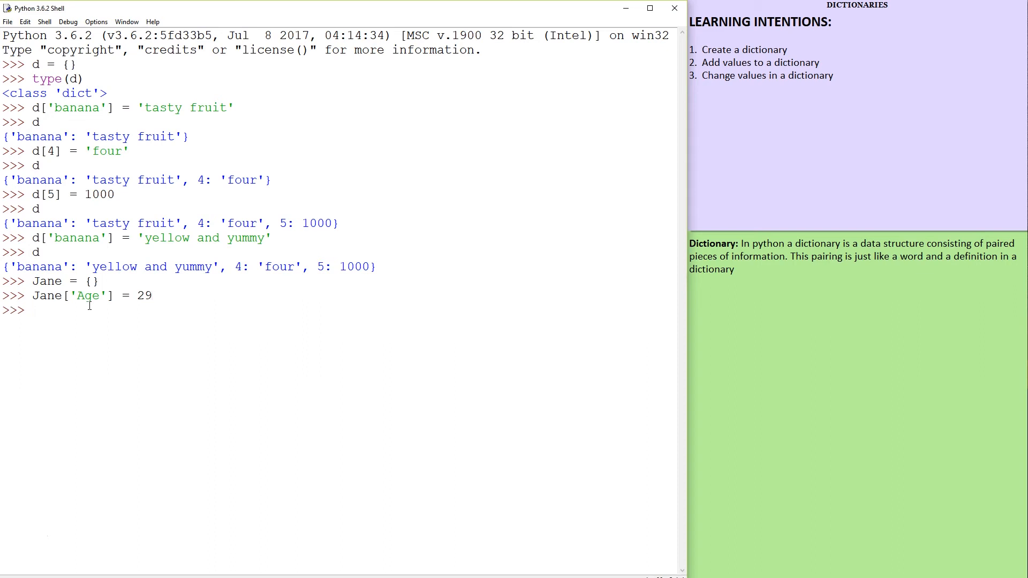
Set Jane['residence'] to 'Melbourne'
text(Jane)
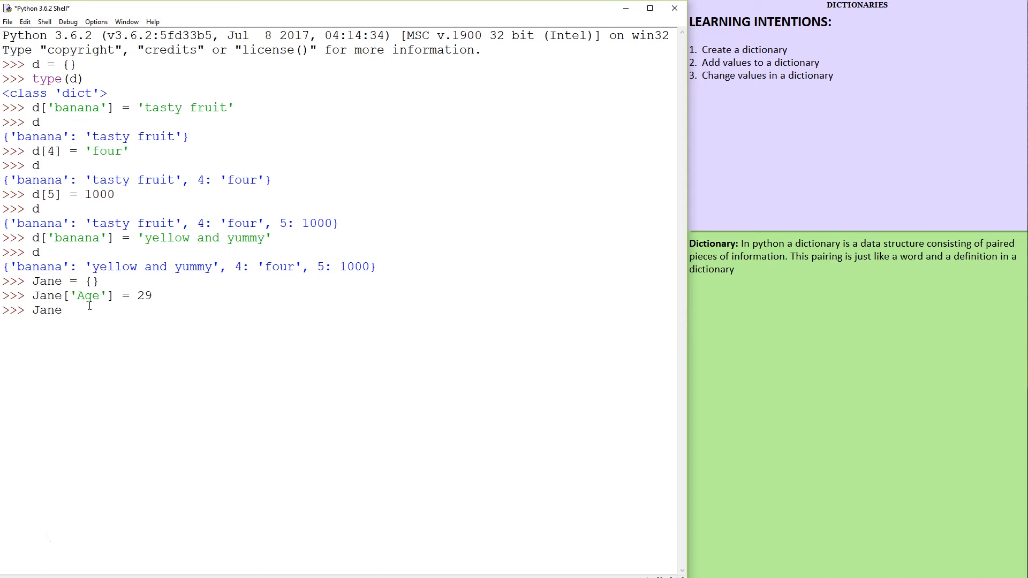
text({)
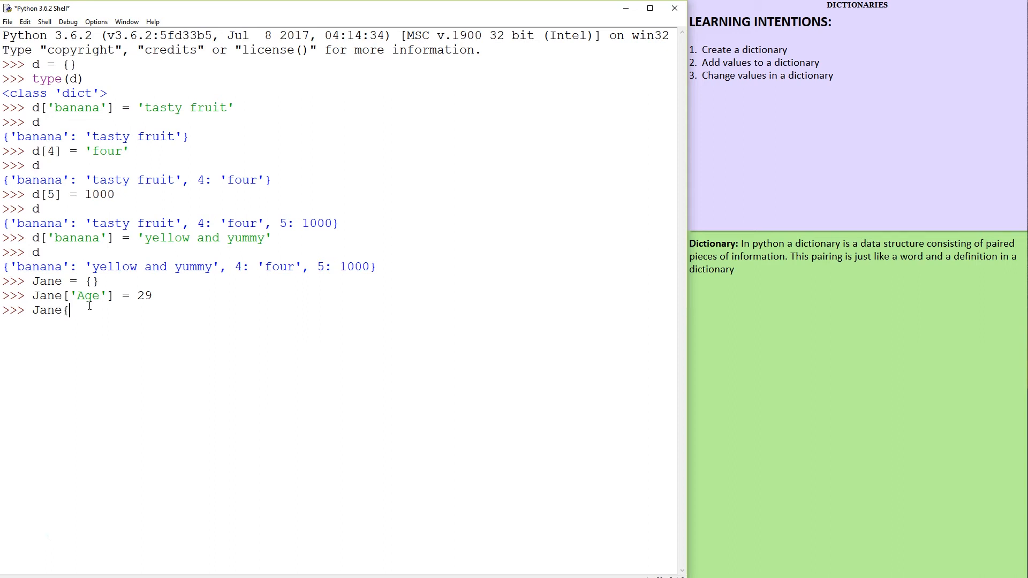
text([)
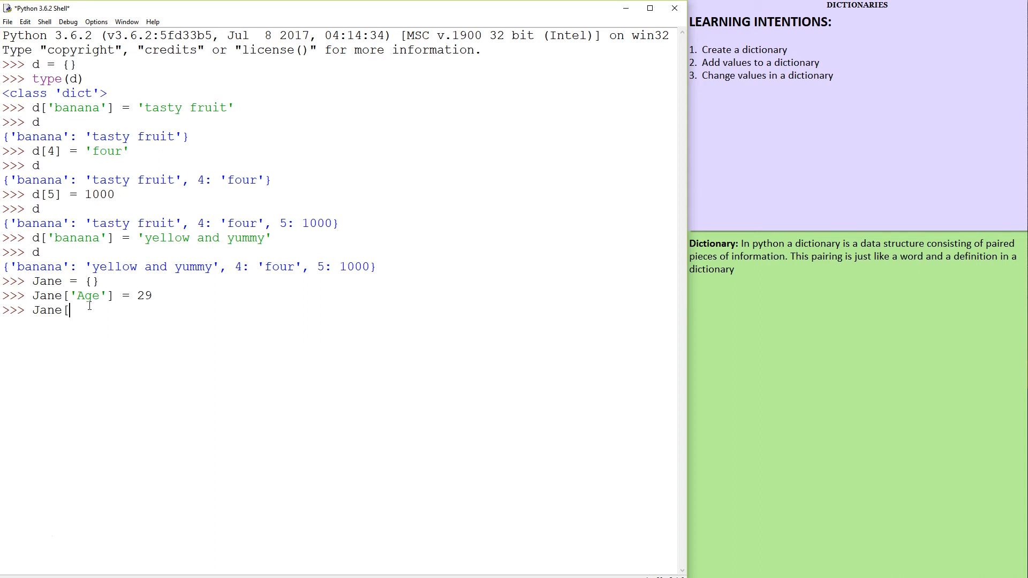
text(')
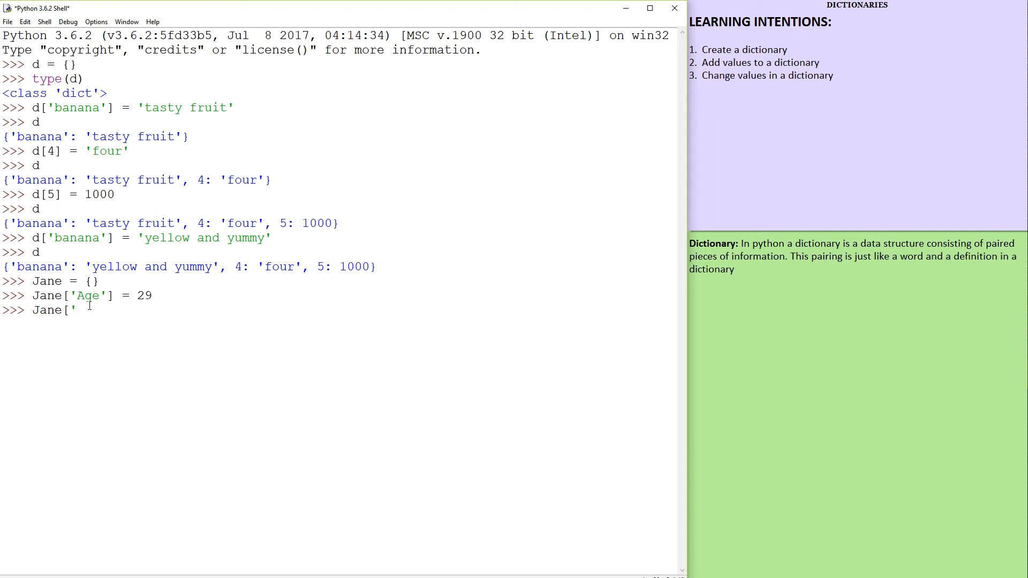
text(residence)
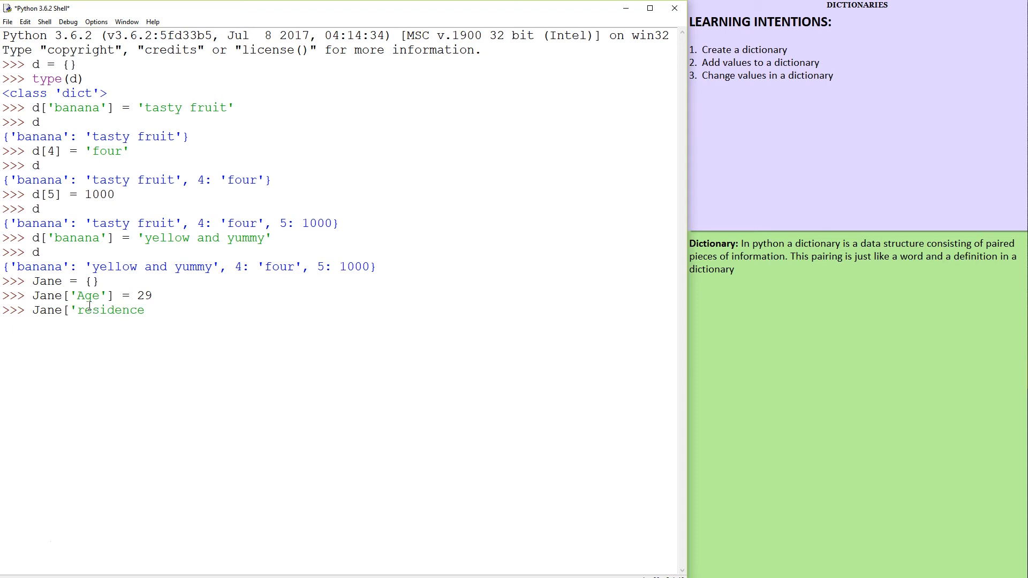
text(')
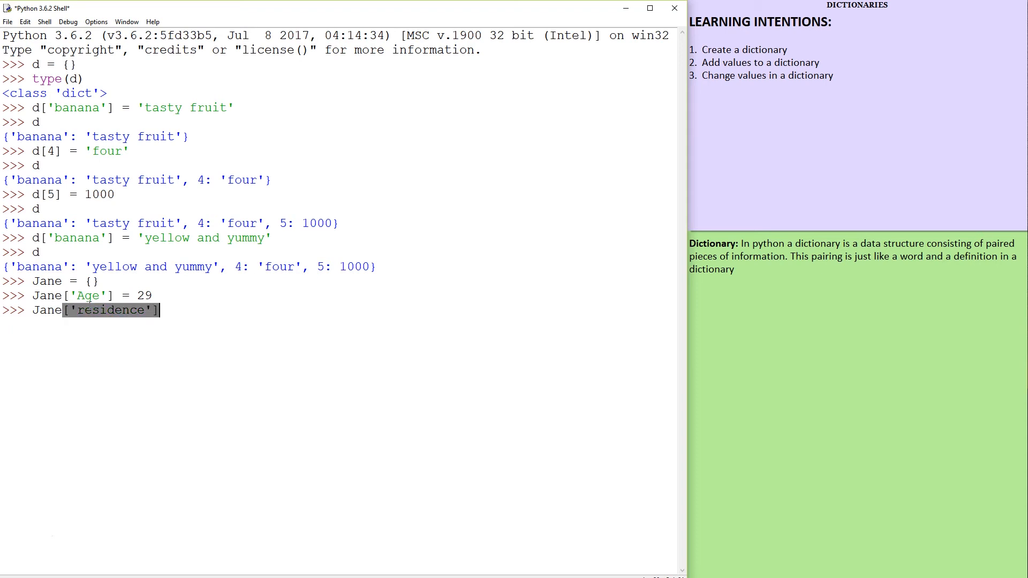
text(= ;)
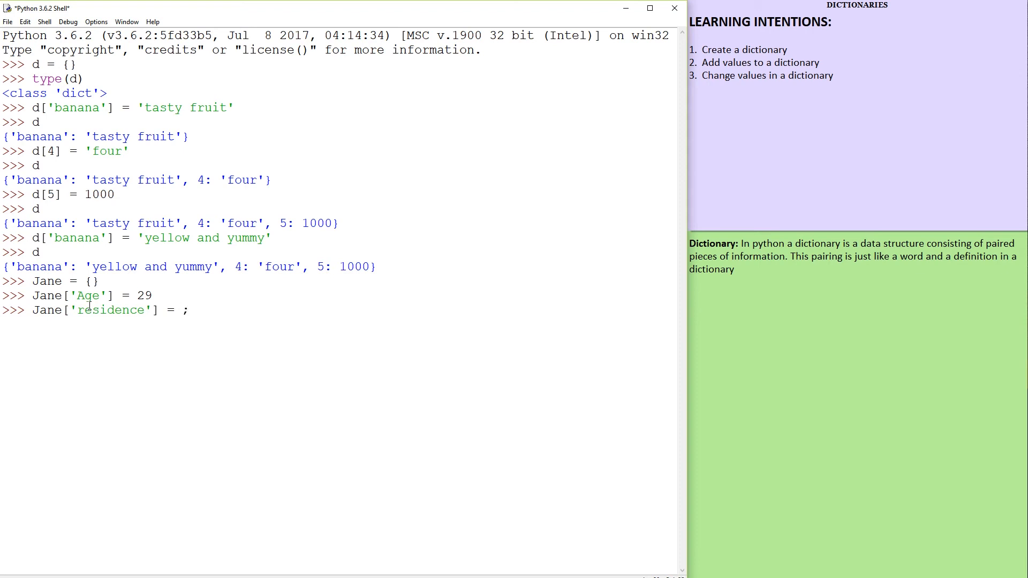
text('N)
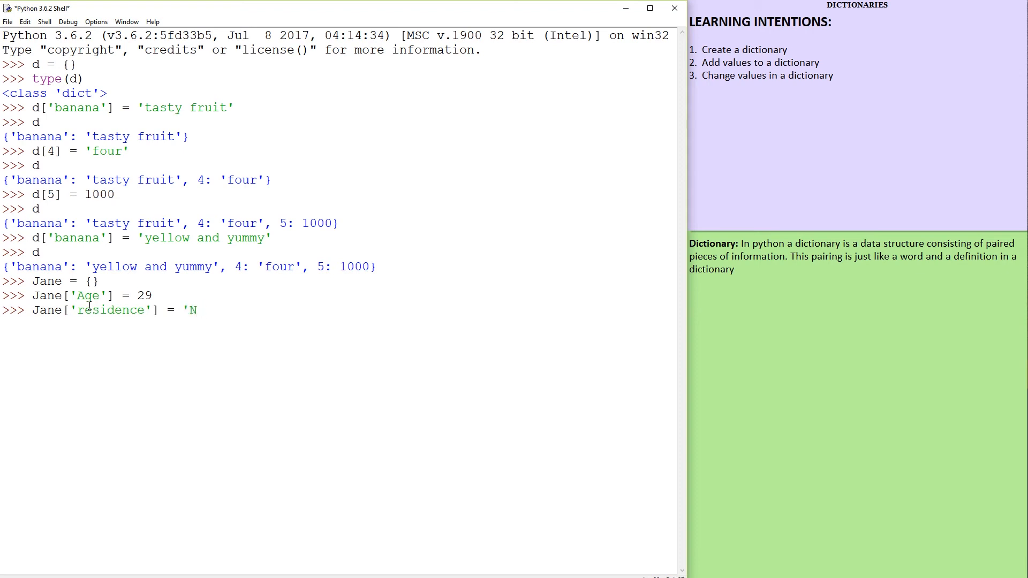
text(Melbourne)
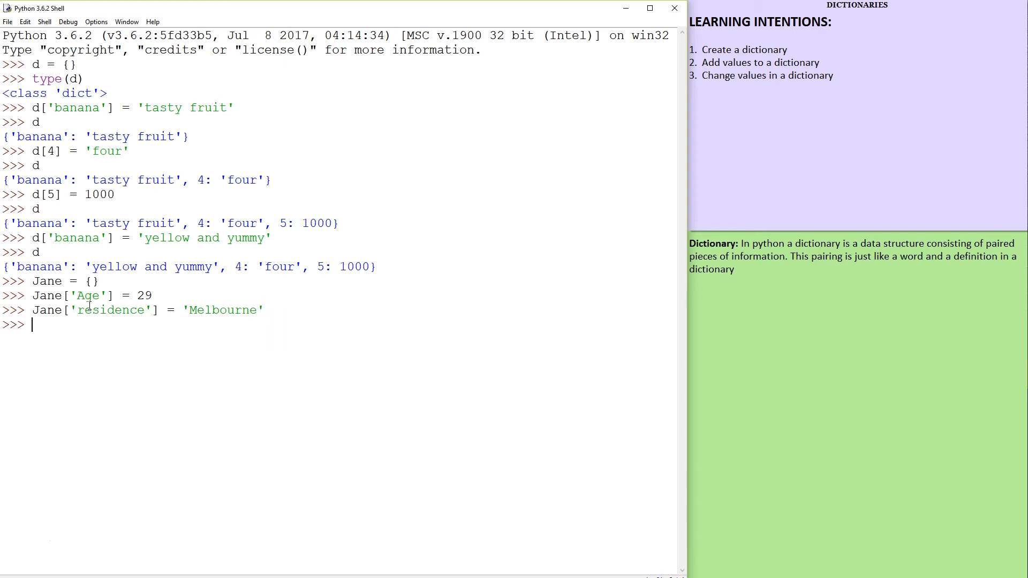
Set Jane['height'] to 172 and display Jane
text(Jane)
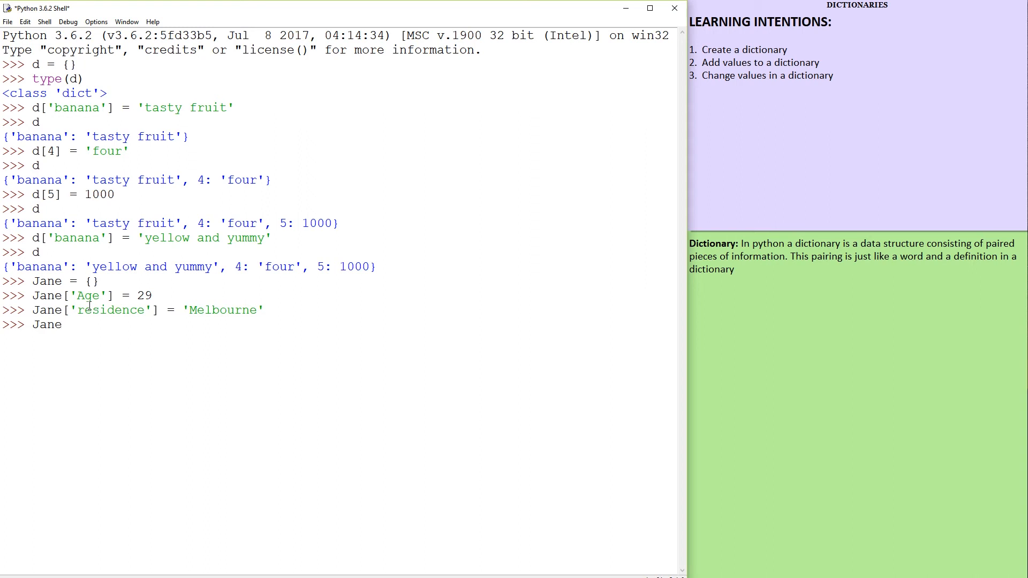
text([)
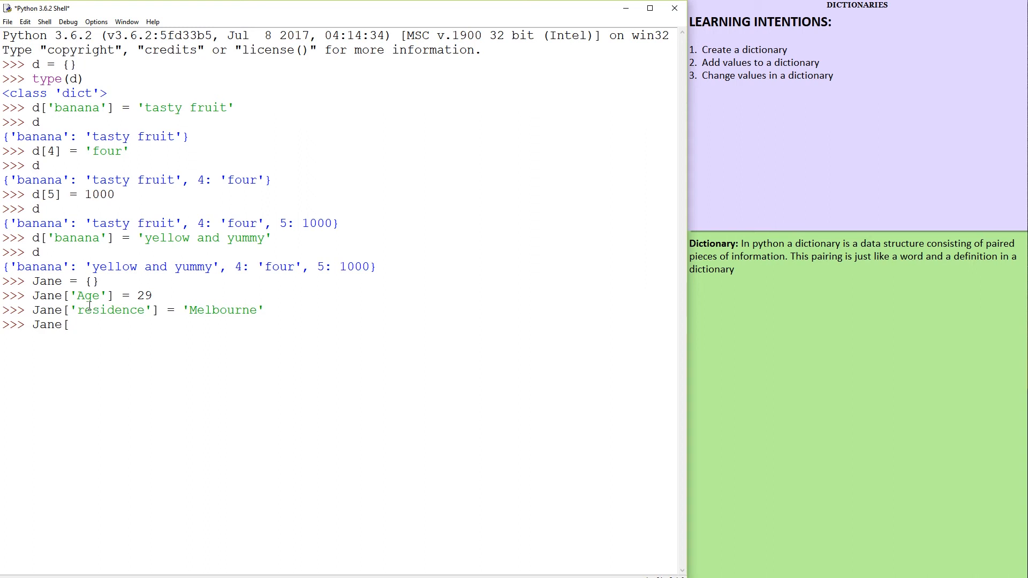
text('h)
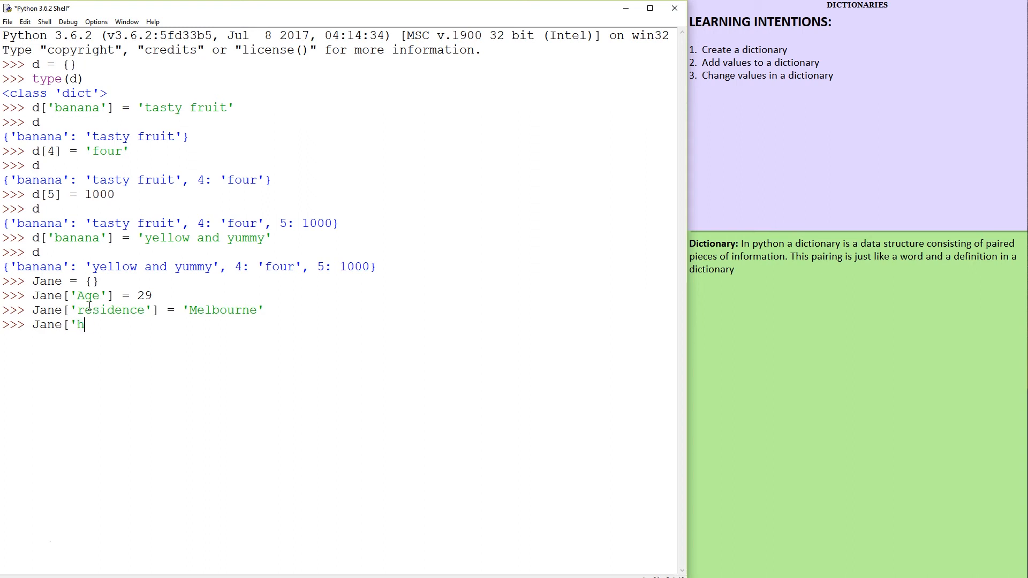
text(eight'] = 1)
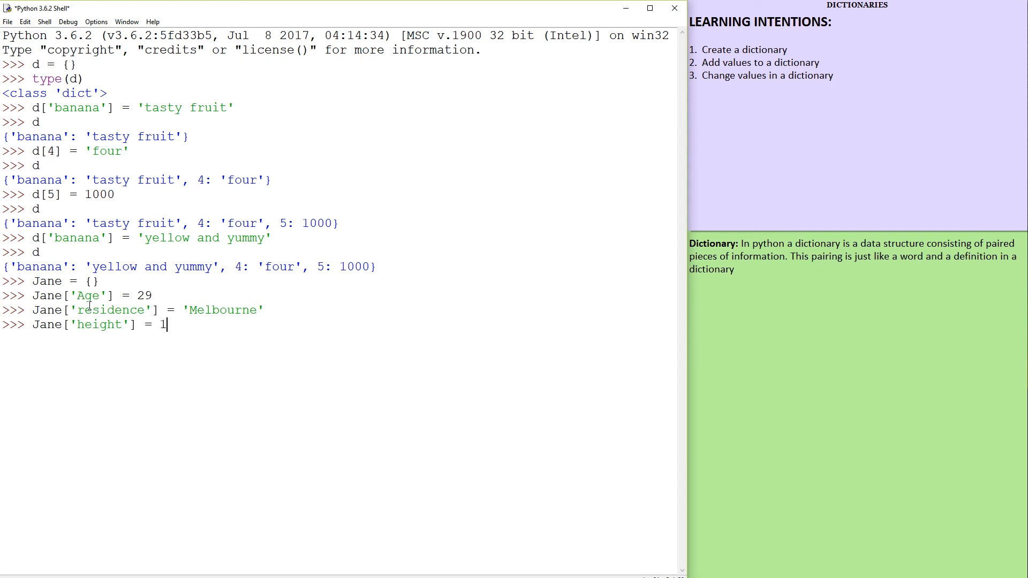
text(72)
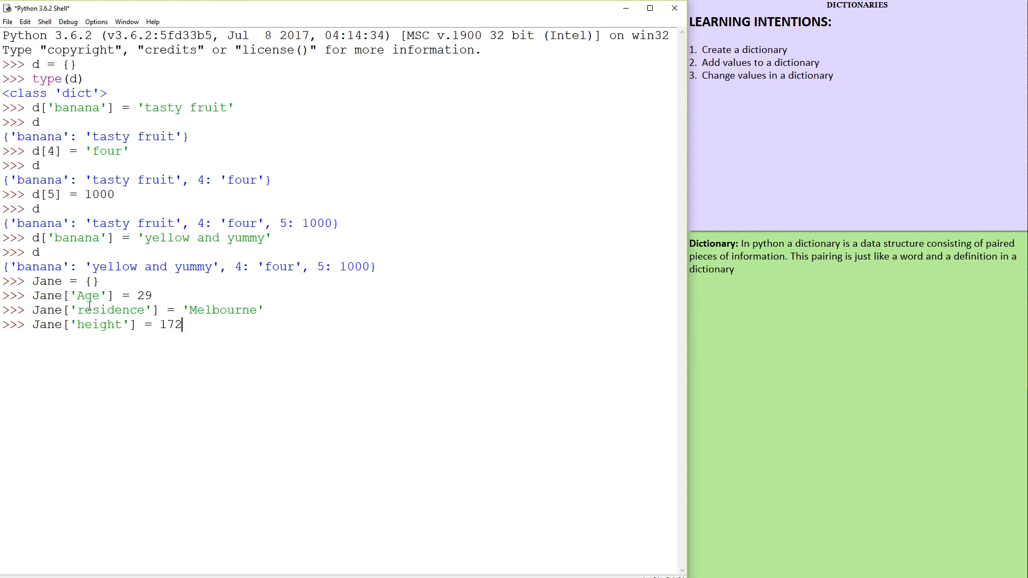
text(Jane)
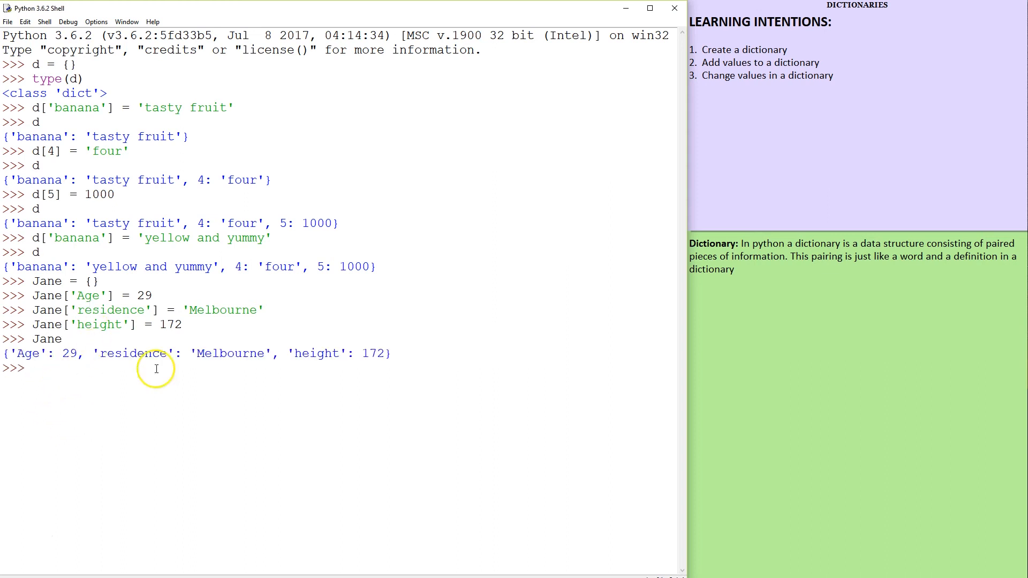
mouse_move(189, 355)
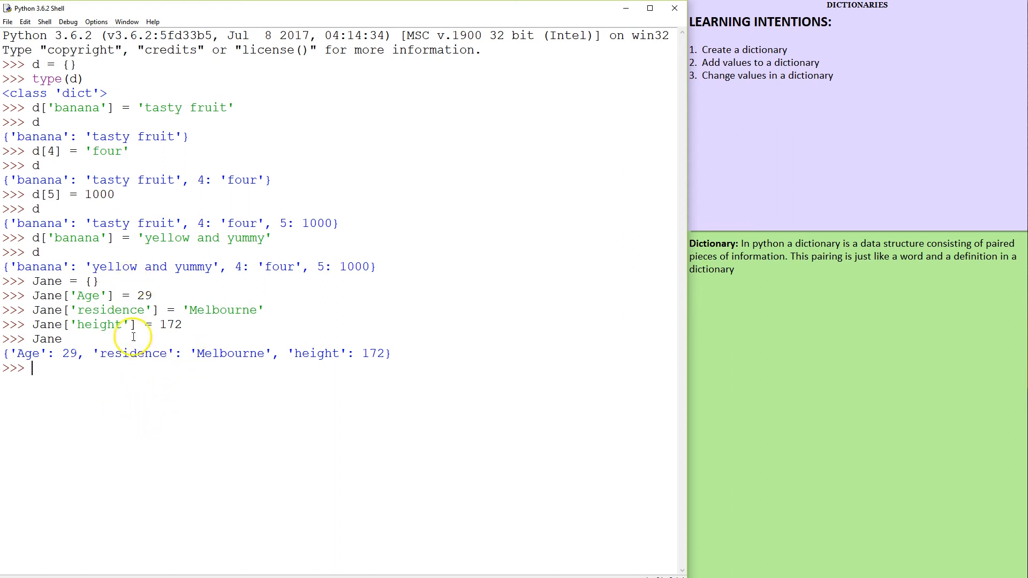
mouse_move(93, 371)
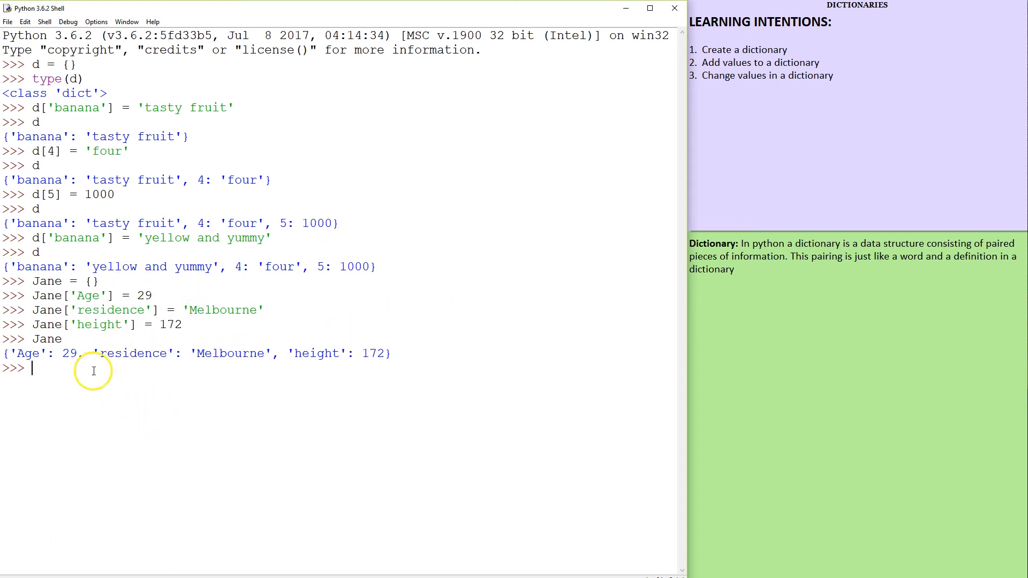
mouse_move(94, 342)
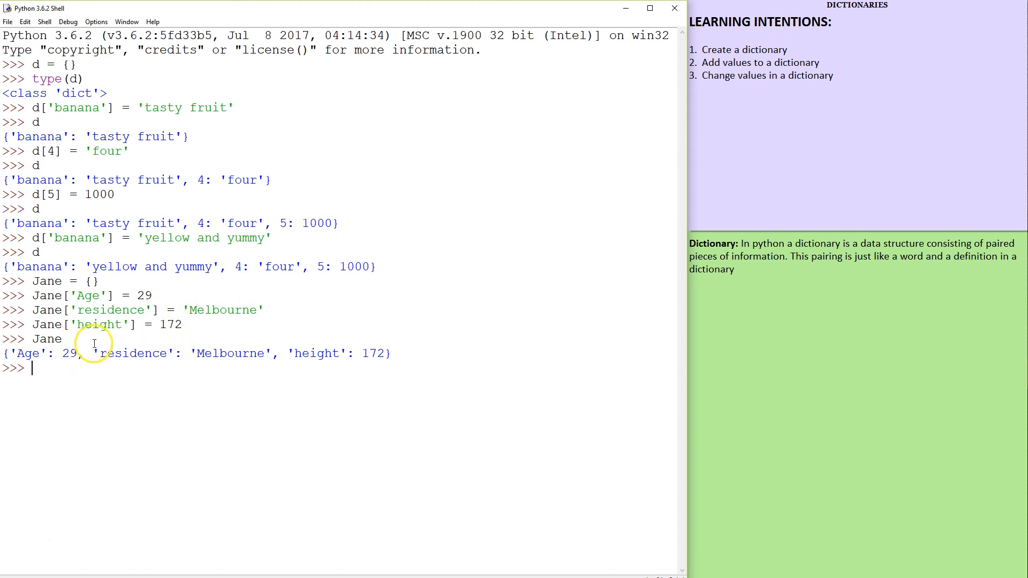
Look up Jane['Age'] (29), reassign it to 30, and display Jane
text(JA)
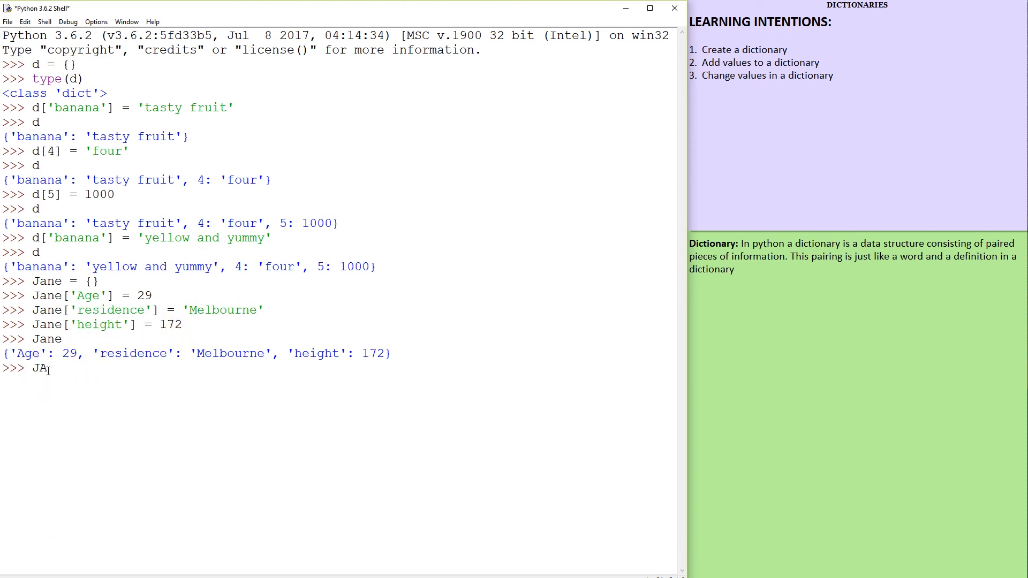
text(ne)
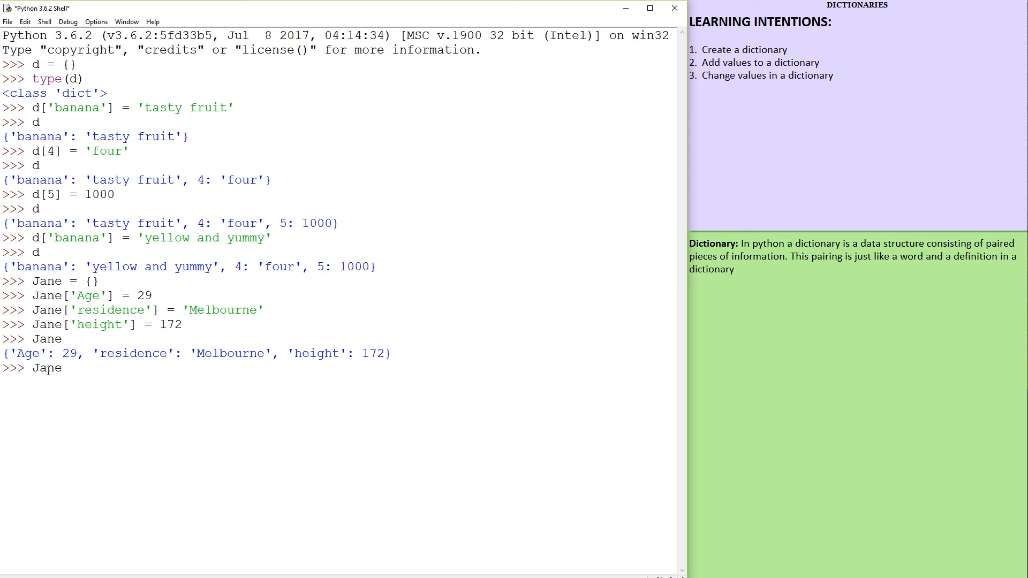
text([)
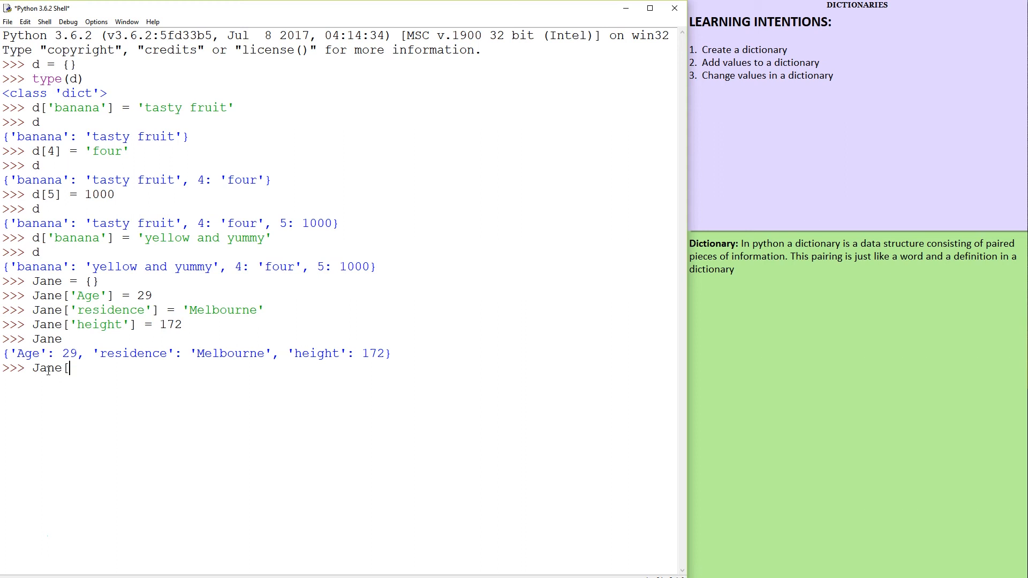
text(')
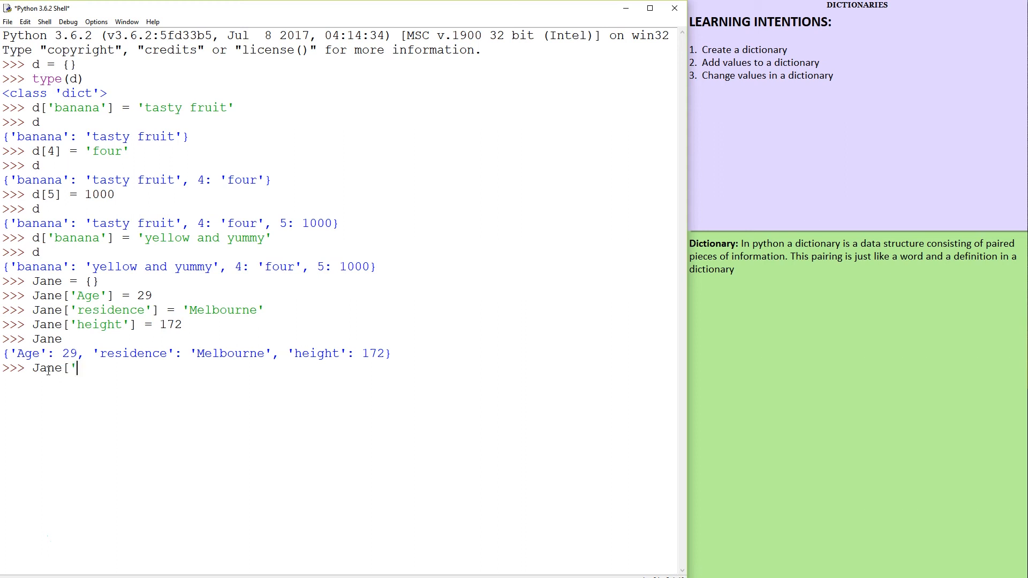
text(Age)
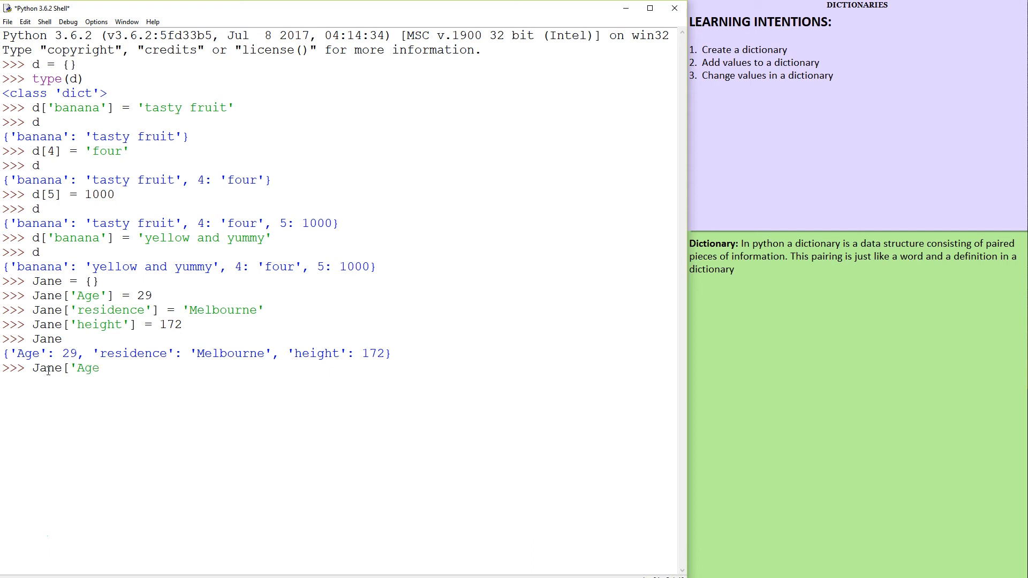
text(']})
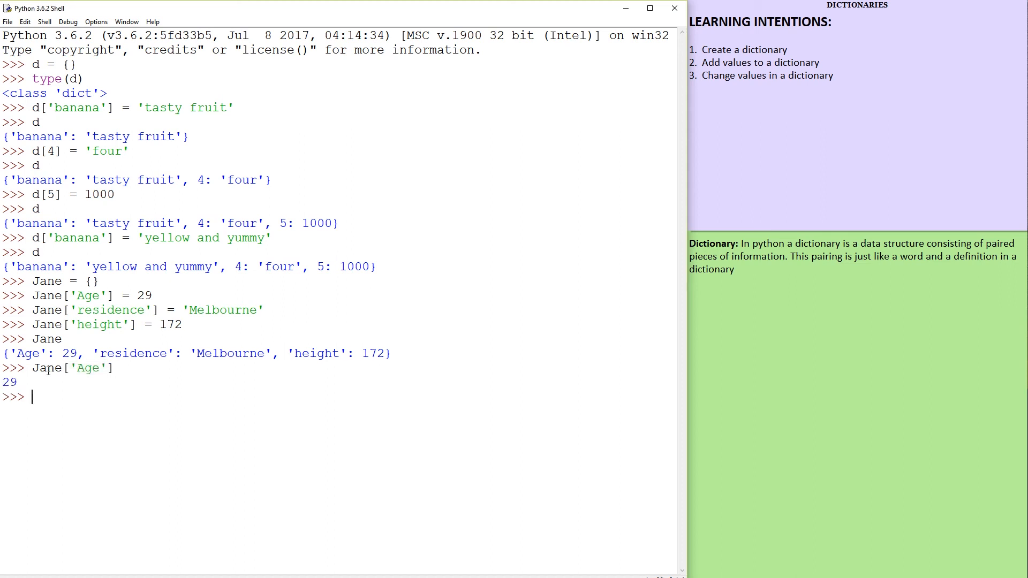
text(Jane['Age'] = 30)
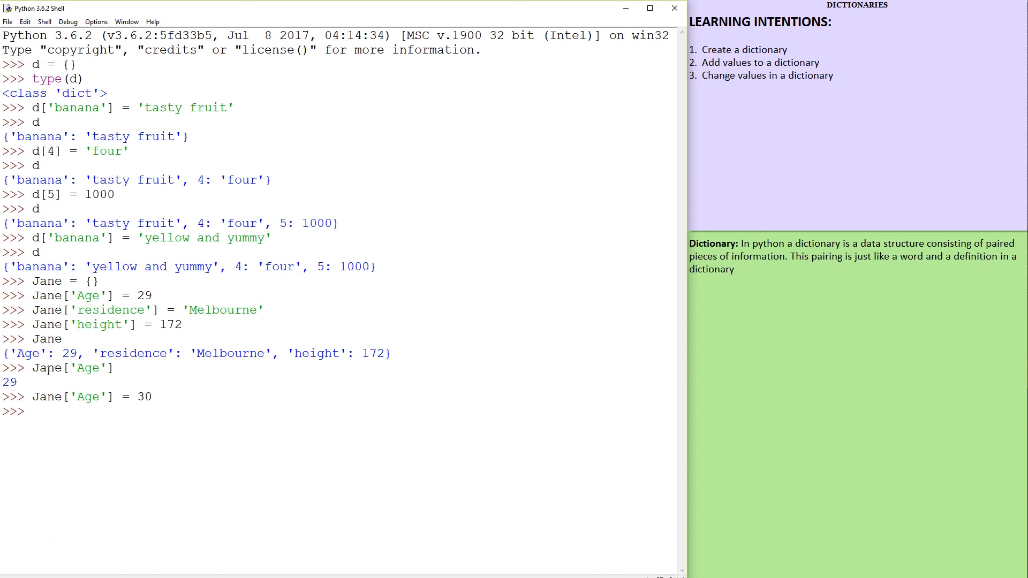
text(Jane)
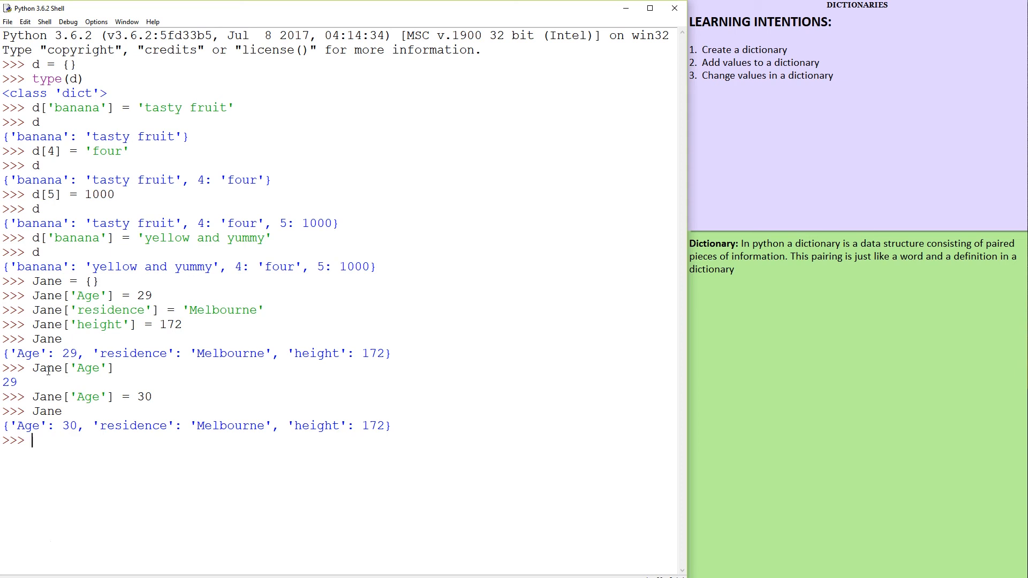
mouse_move(223, 202)
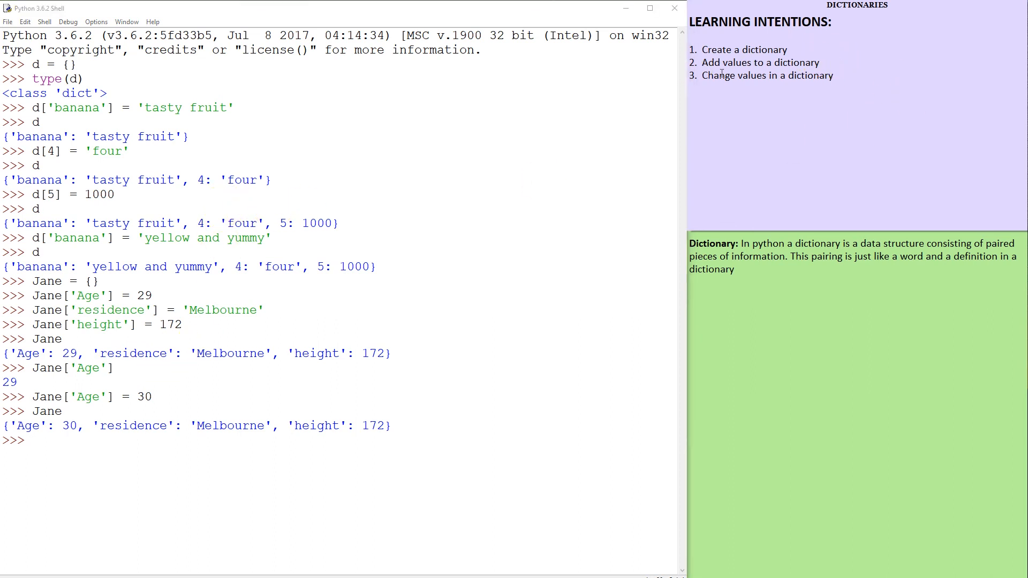
mouse_move(216, 457)
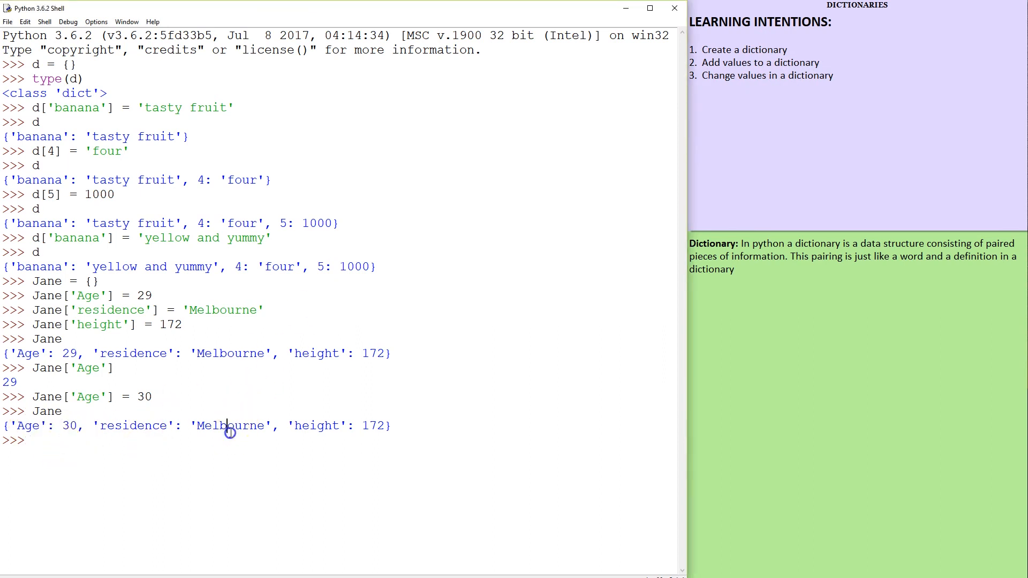
mouse_move(264, 445)
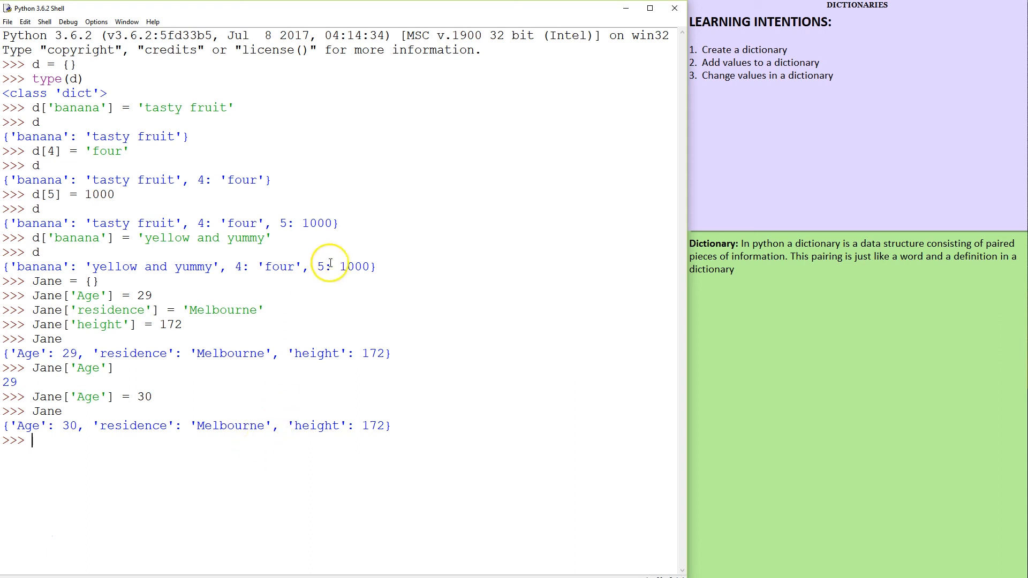
mouse_move(308, 295)
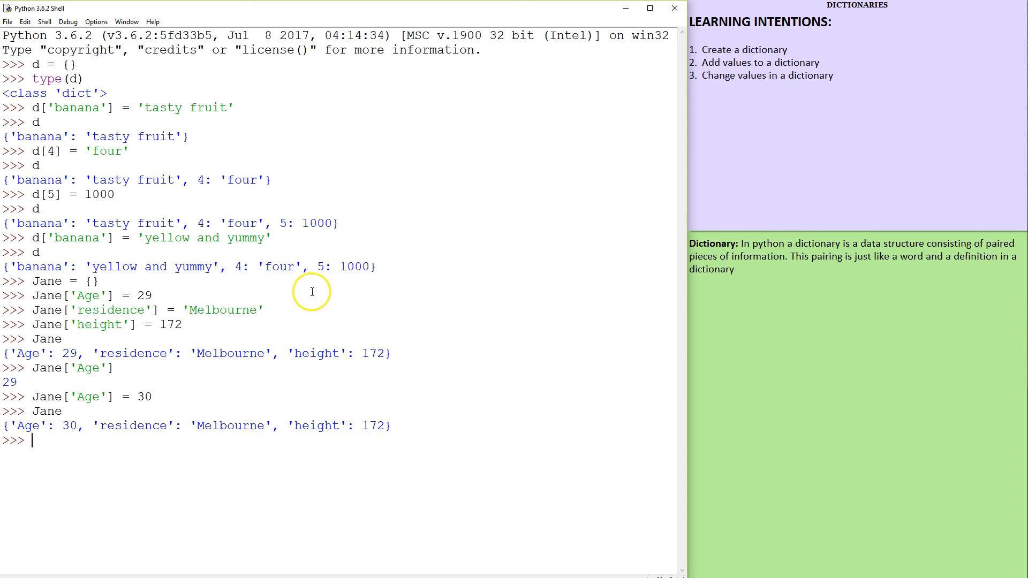
mouse_move(204, 569)
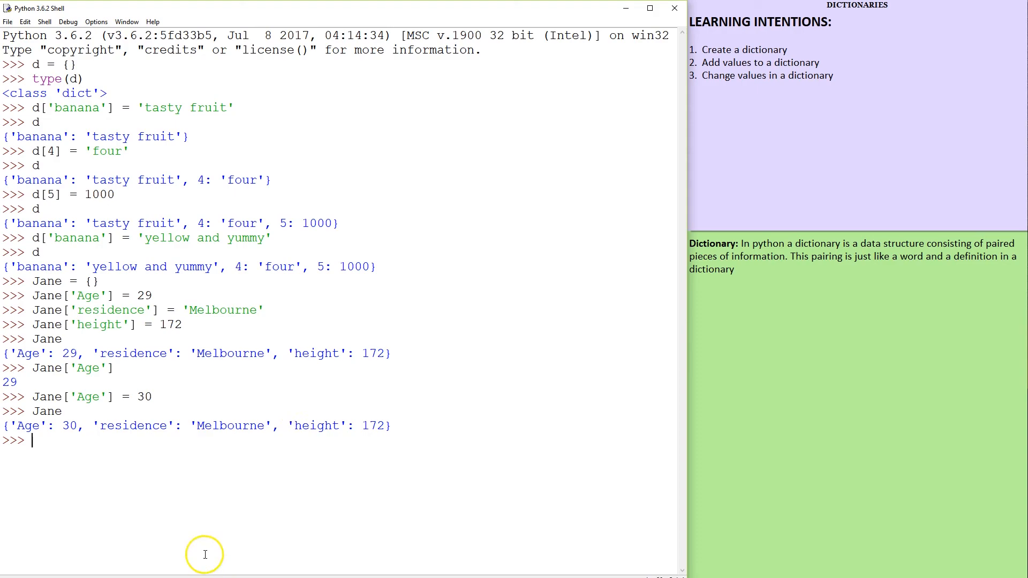